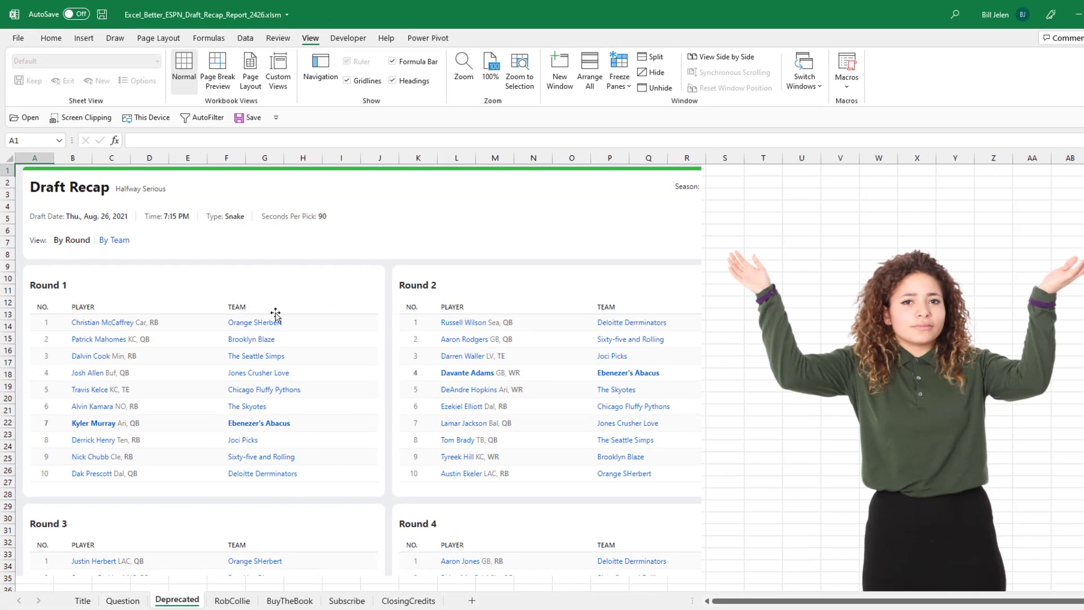
pyautogui.moveTo(340, 362)
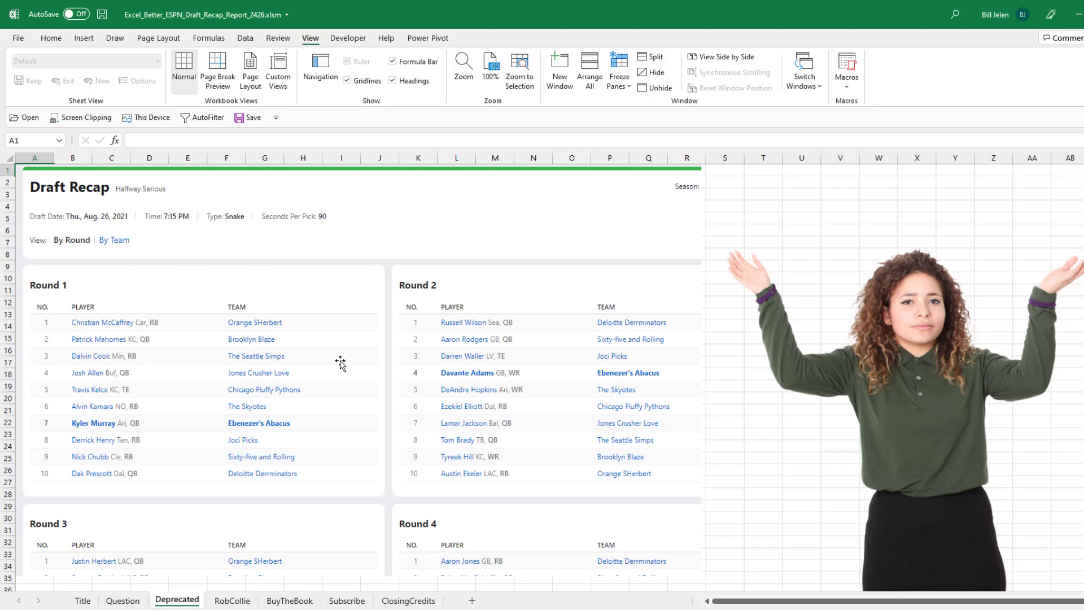
pyautogui.moveTo(348, 373)
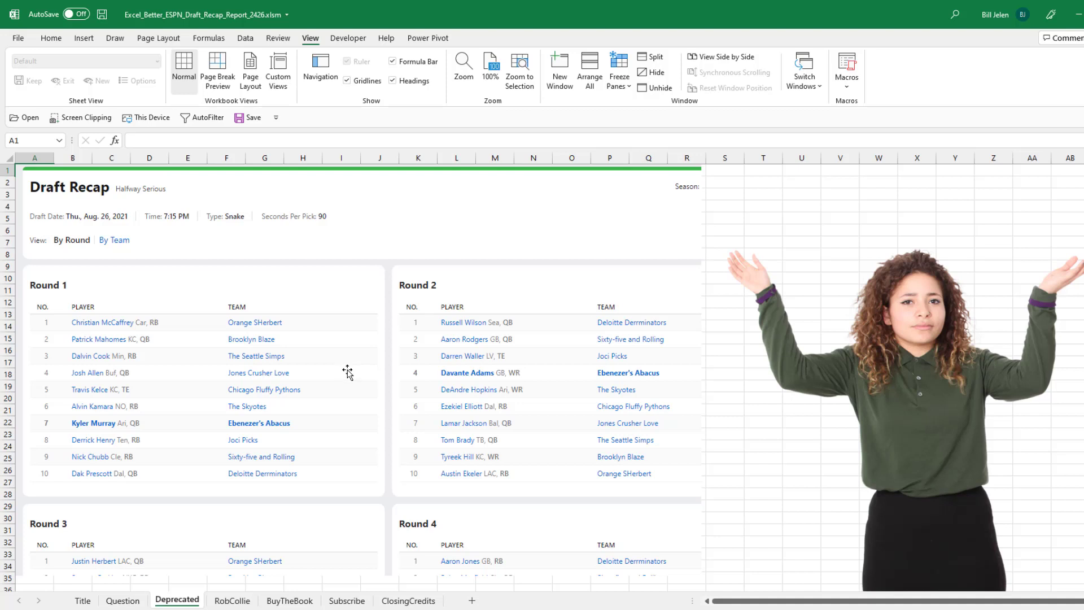
# Go to the Input sheet and show the Table Design settings for Table1
pyautogui.click(232, 600)
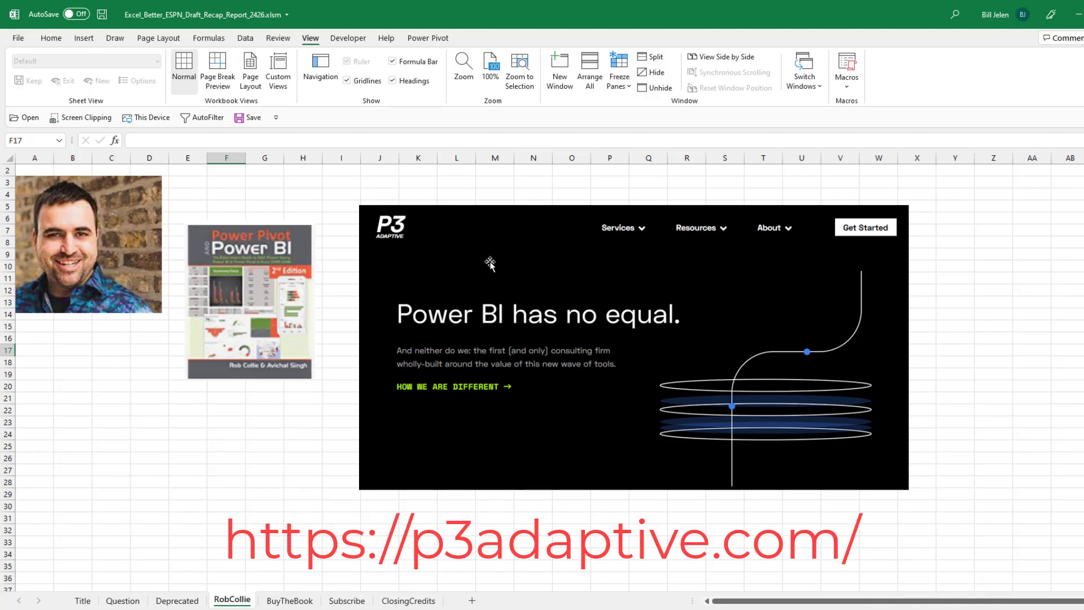
pyautogui.moveTo(537, 268)
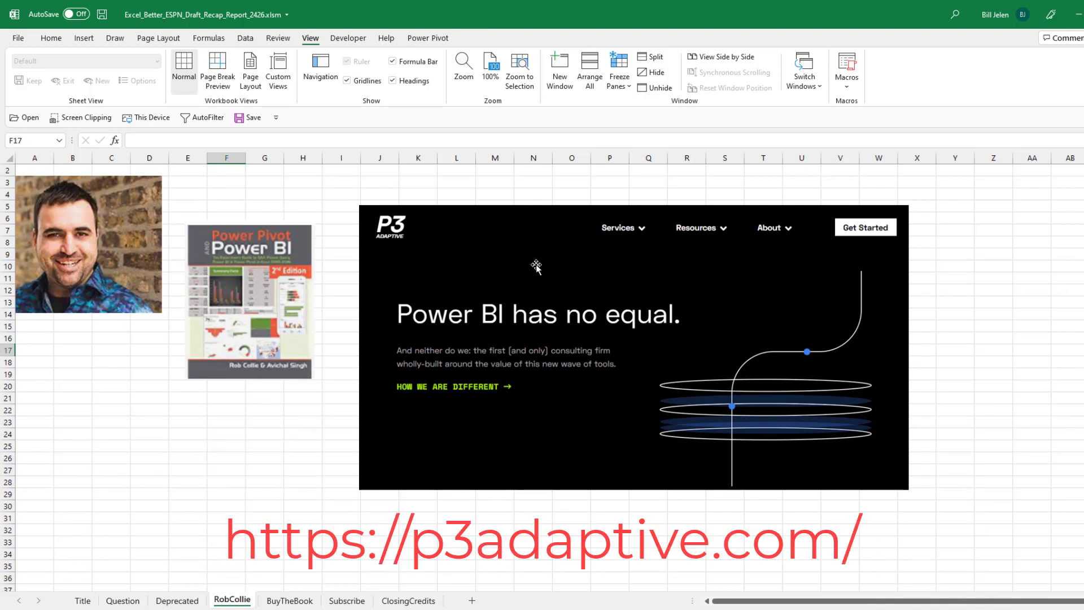
pyautogui.moveTo(561, 314)
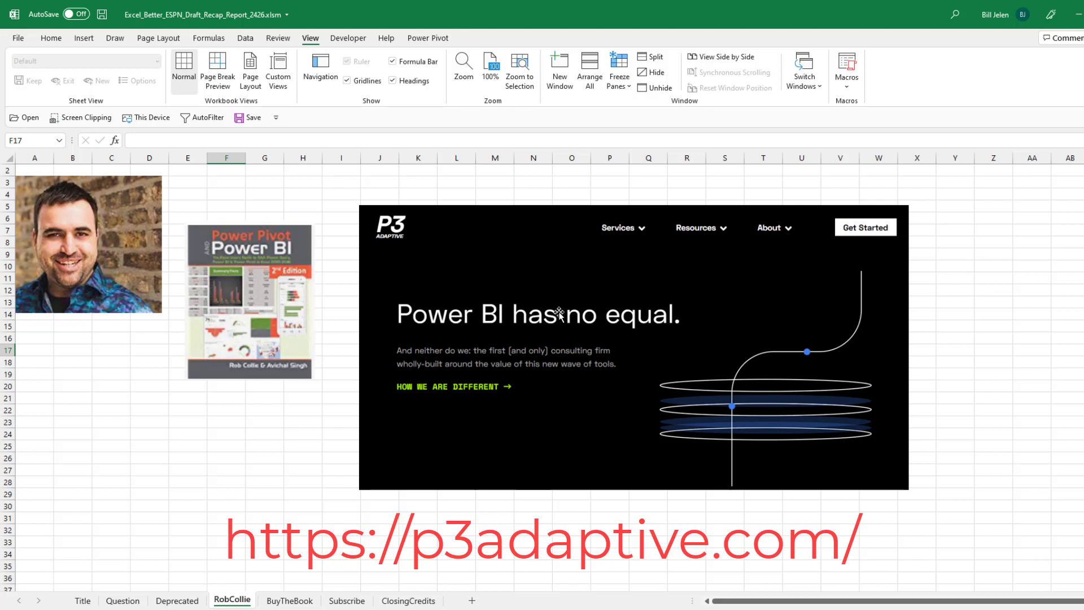
pyautogui.moveTo(617, 391)
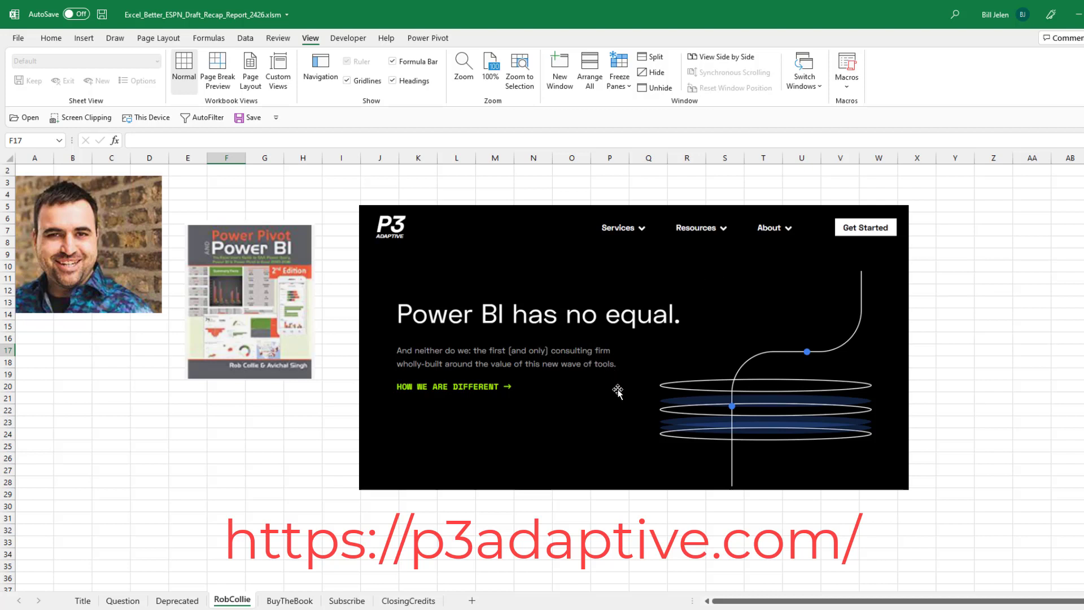
pyautogui.moveTo(118, 360)
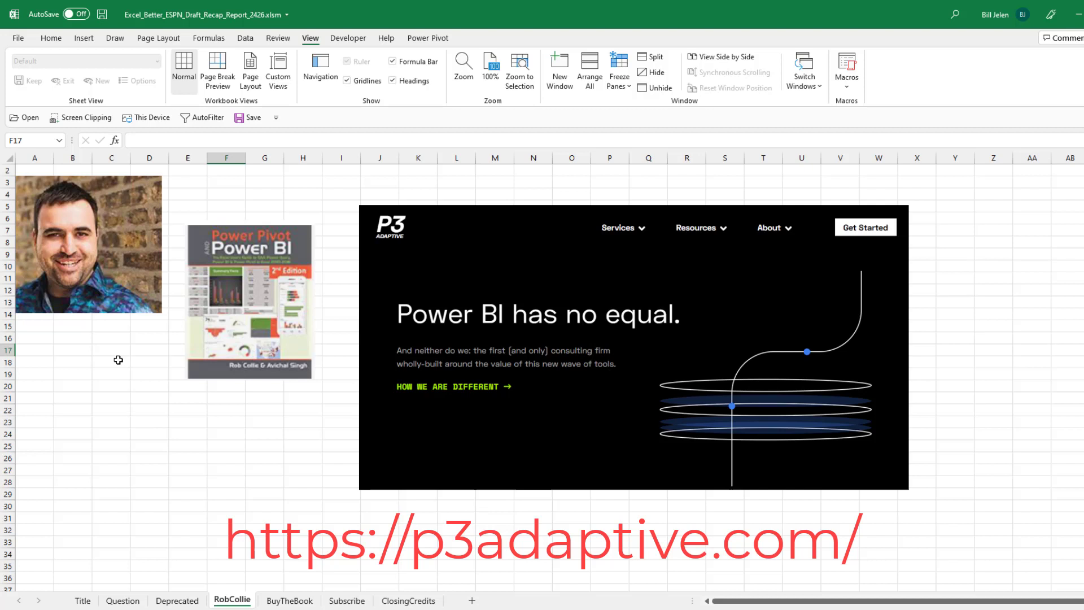
pyautogui.moveTo(132, 358)
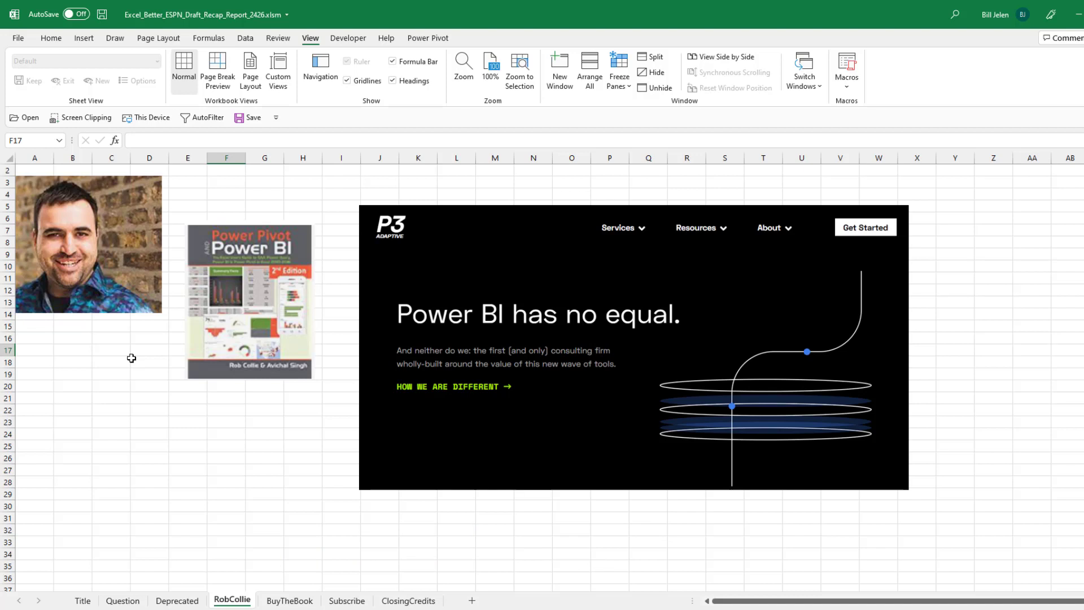
pyautogui.moveTo(291, 434)
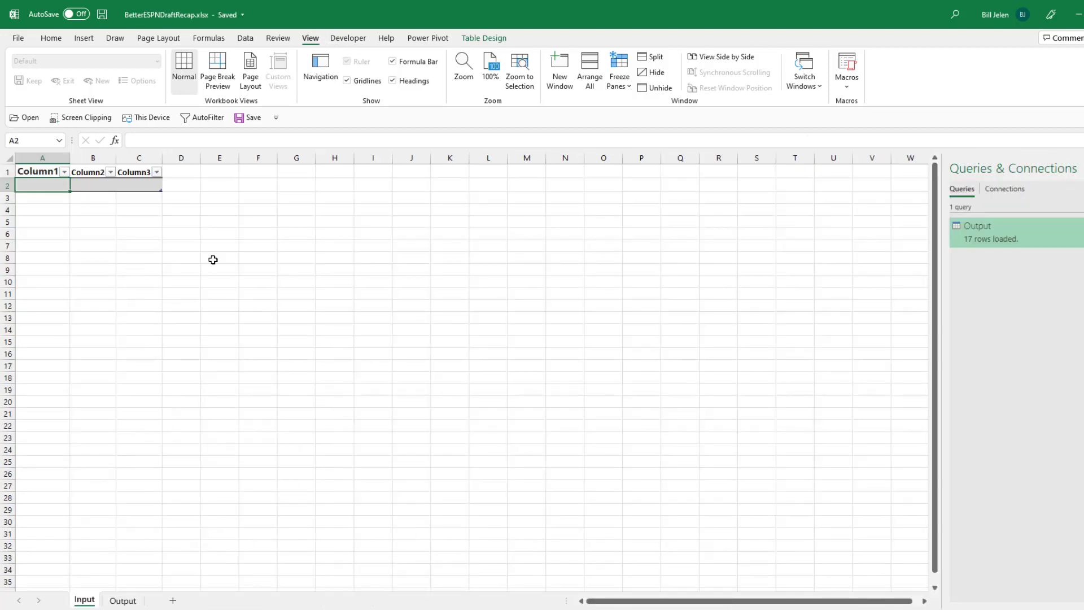
pyautogui.moveTo(118, 564)
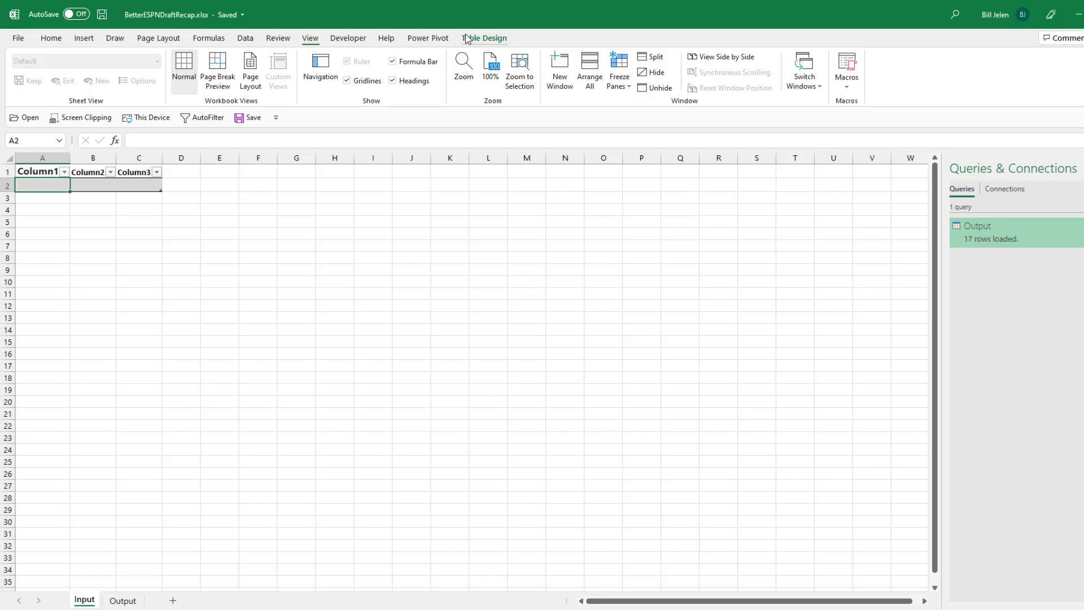
pyautogui.click(485, 37)
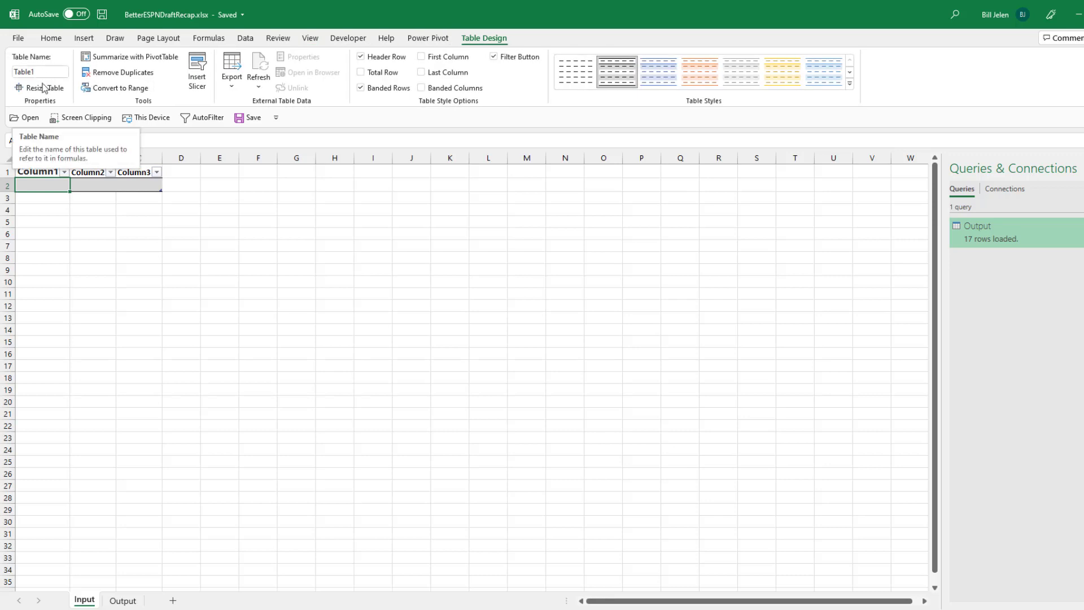
pyautogui.moveTo(388, 238)
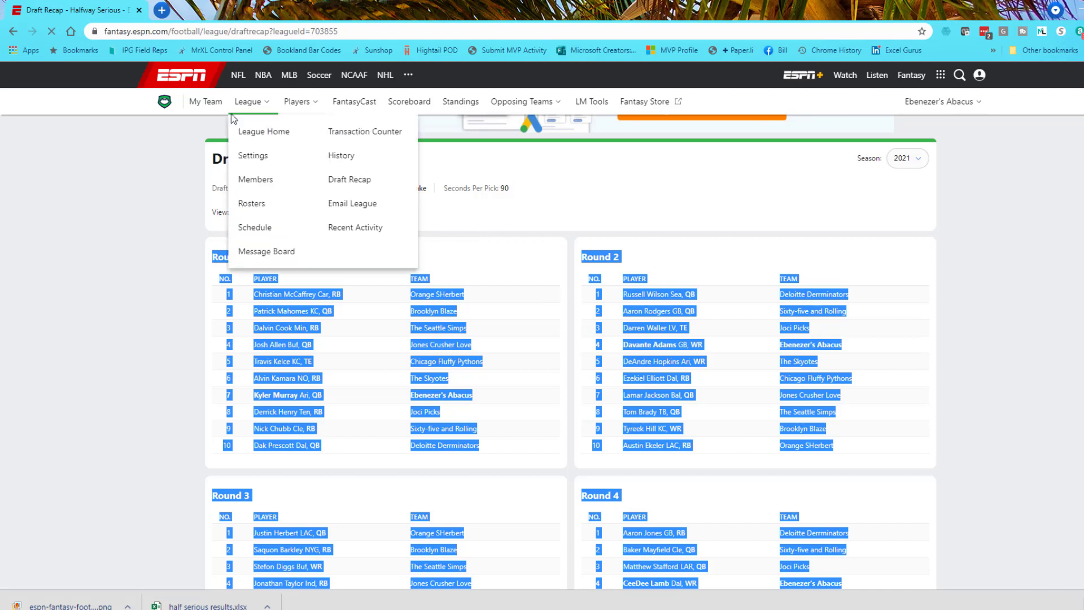
# Dismiss the League menu, copy the selected recap through Round 17, and return to Excel
pyautogui.click(249, 101)
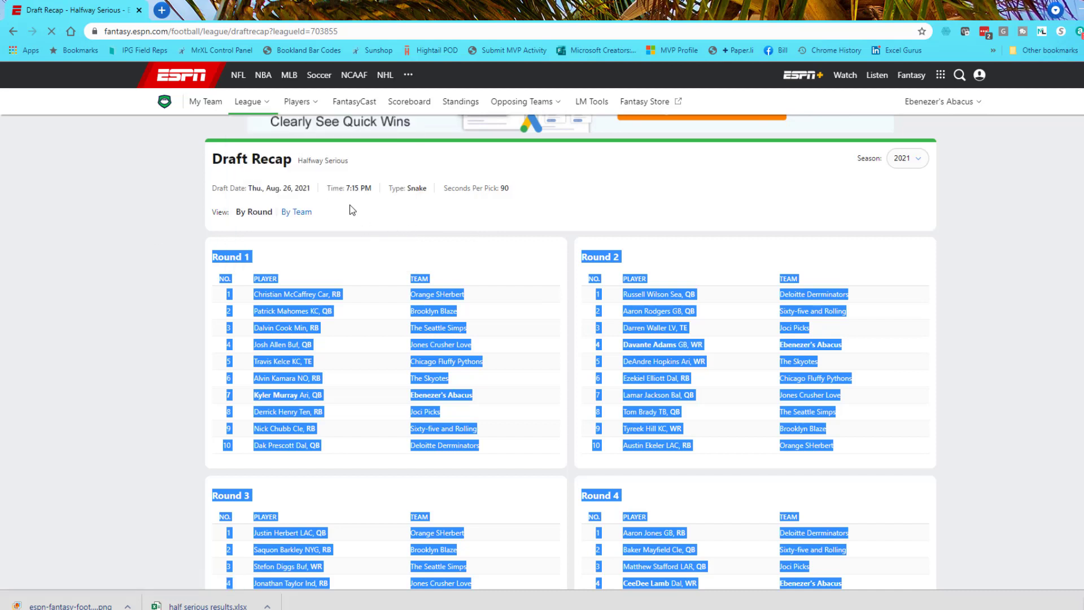
pyautogui.moveTo(292, 179)
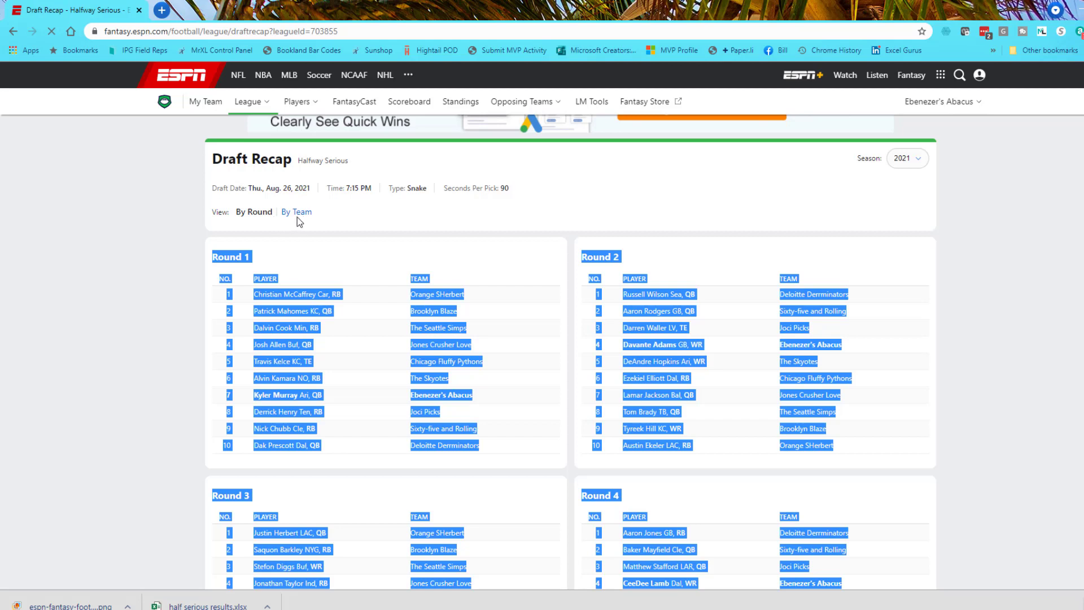
pyautogui.moveTo(292, 251)
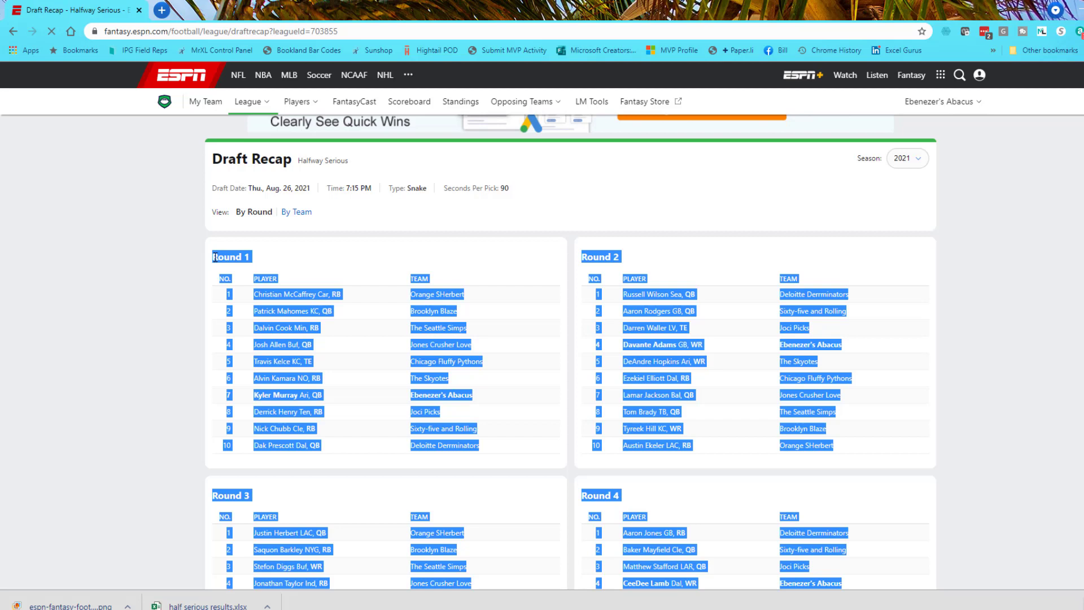
pyautogui.scroll(-3)
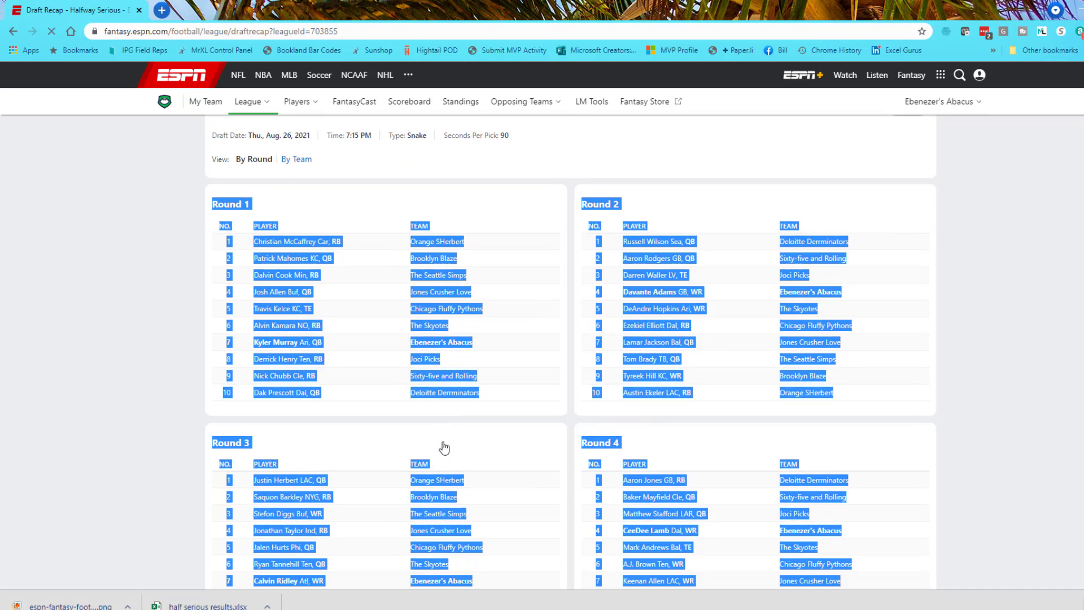
pyautogui.scroll(-3)
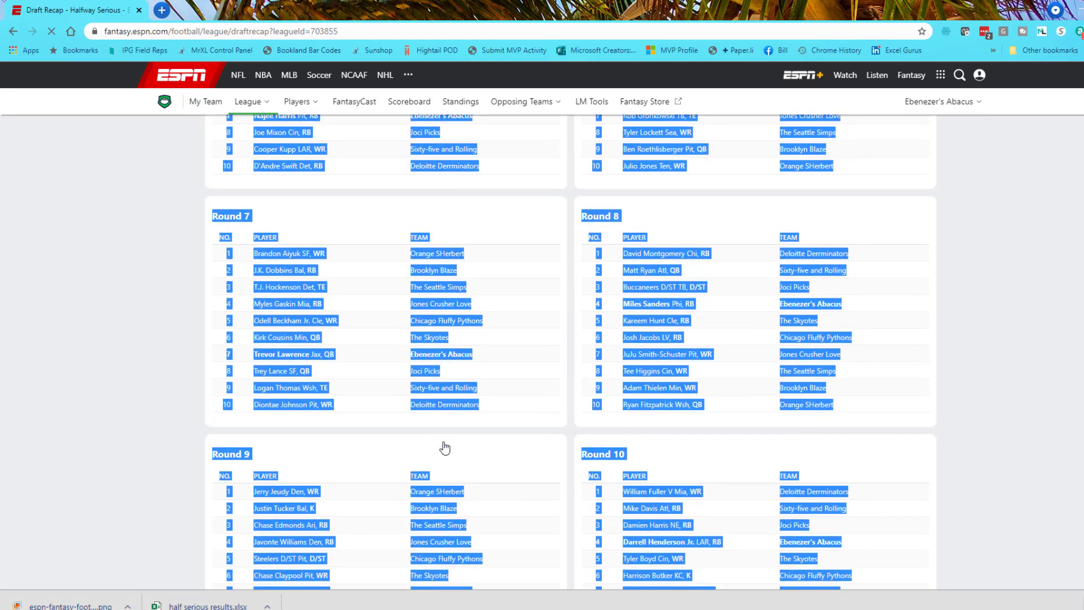
pyautogui.scroll(-3)
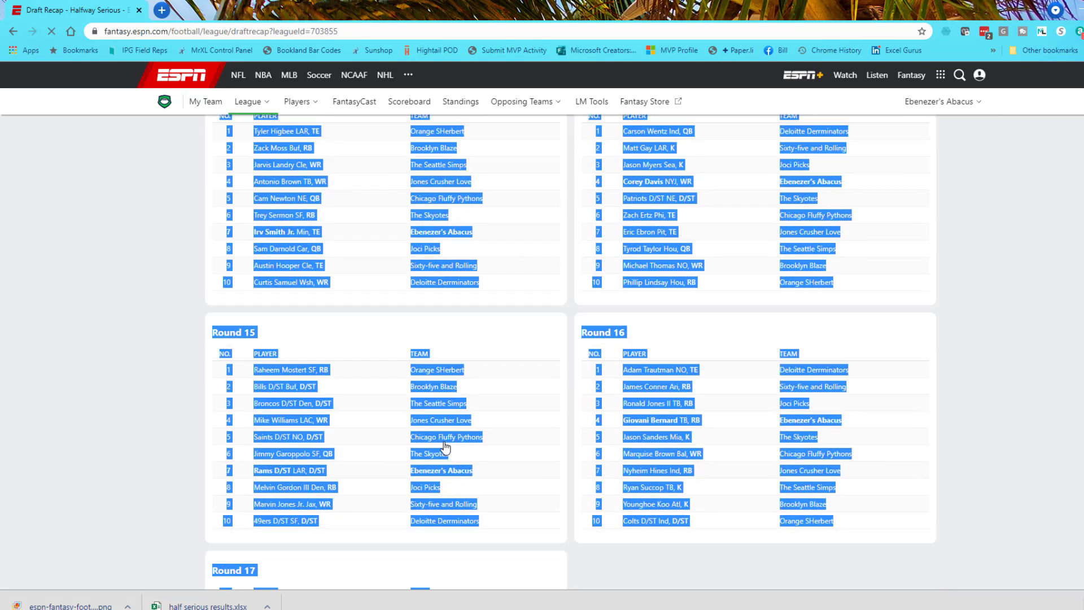
pyautogui.scroll(-3)
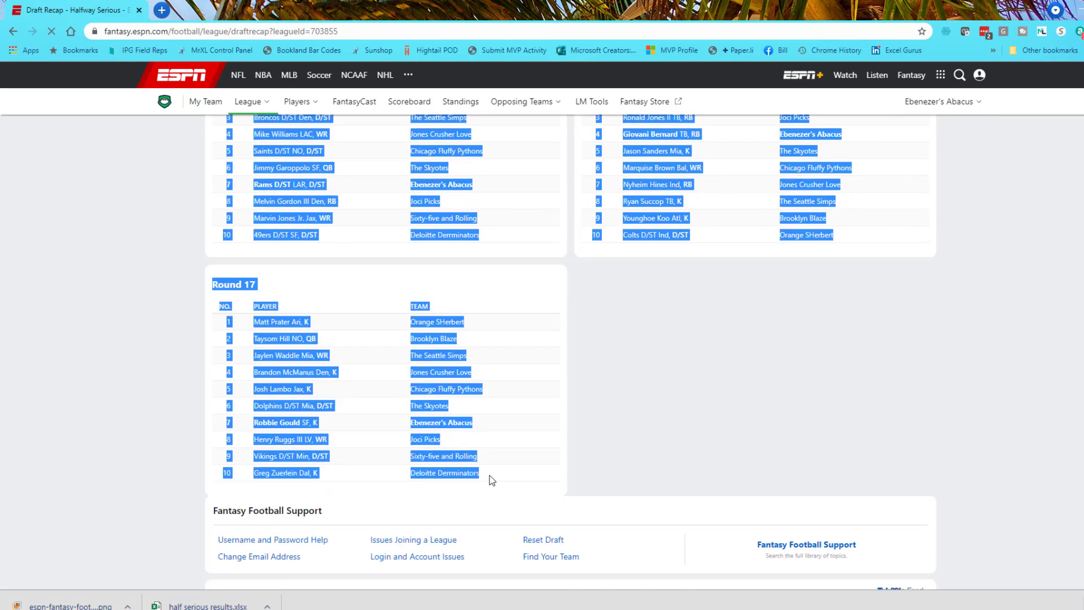
pyautogui.press('ctrl+c')
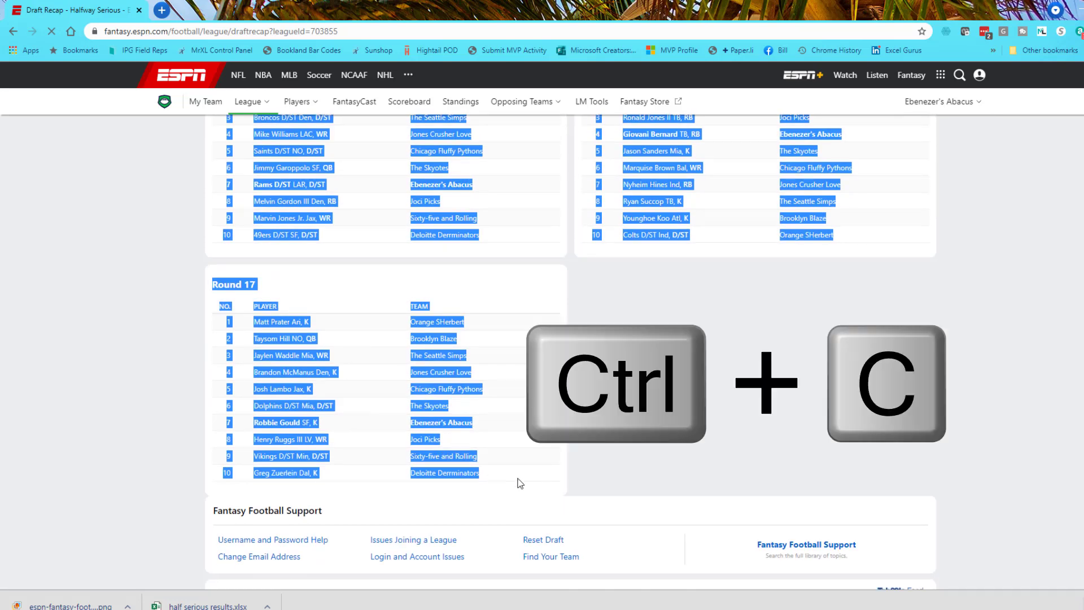
pyautogui.press('alt+tab')
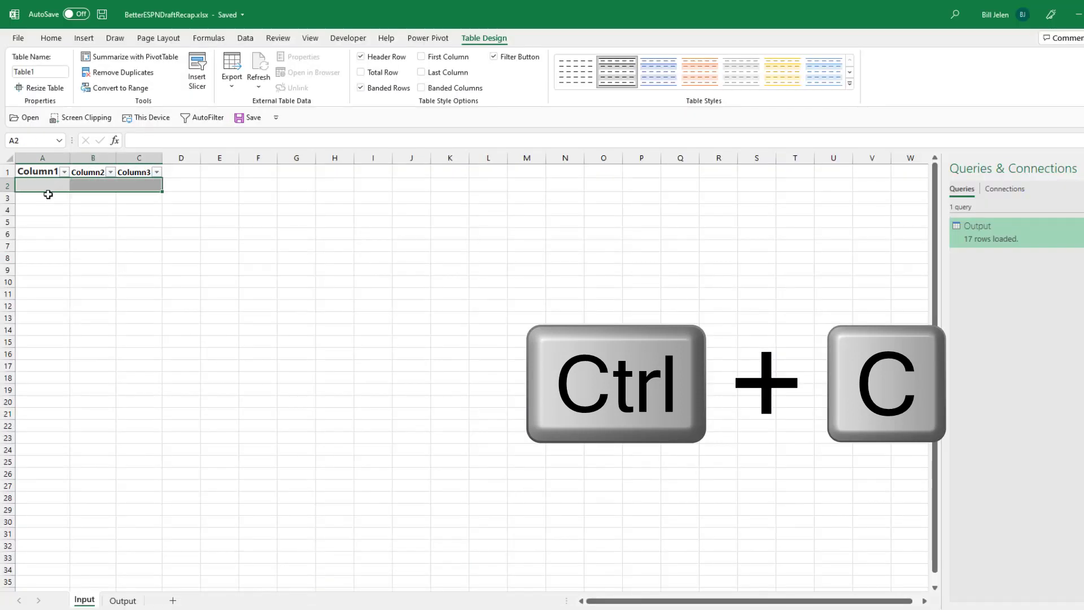
# Paste the recap into Table1 at A2 and bring up the Data ribbon
pyautogui.press('ctrl+c')
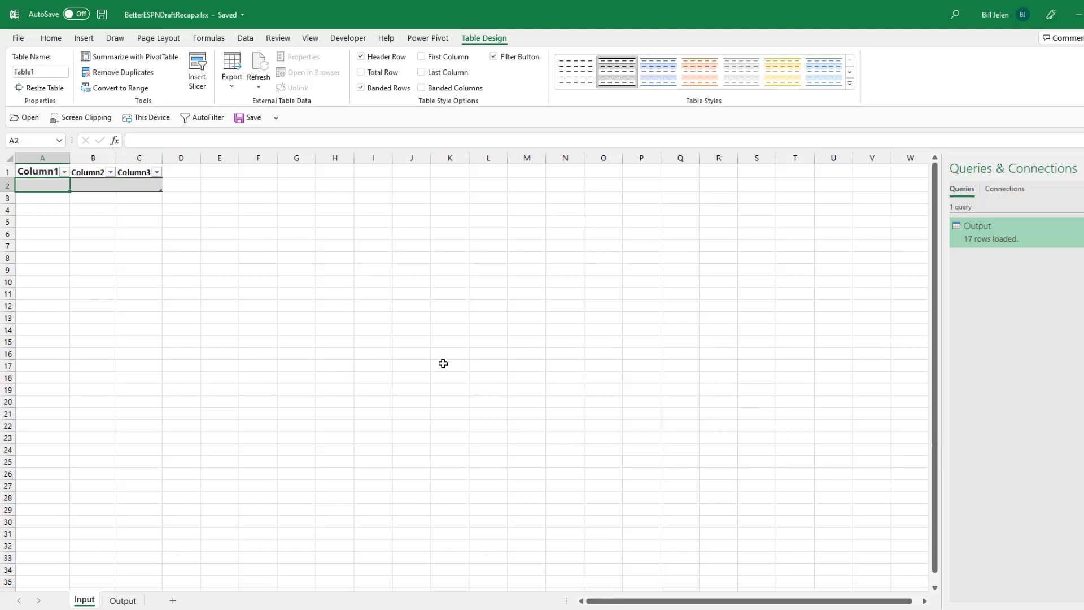
pyautogui.press('ctrl+v')
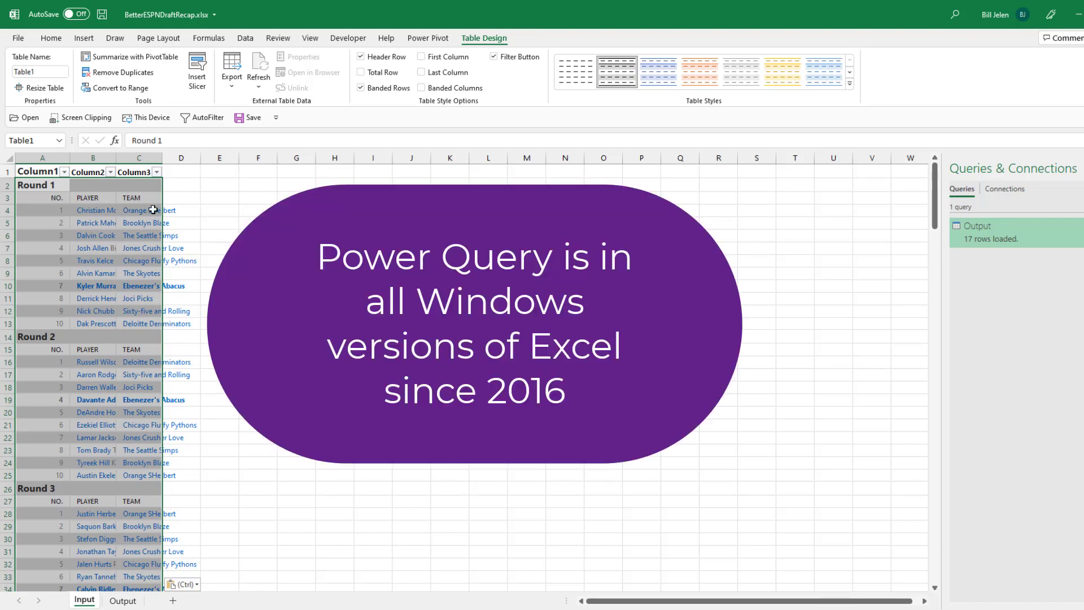
pyautogui.click(245, 38)
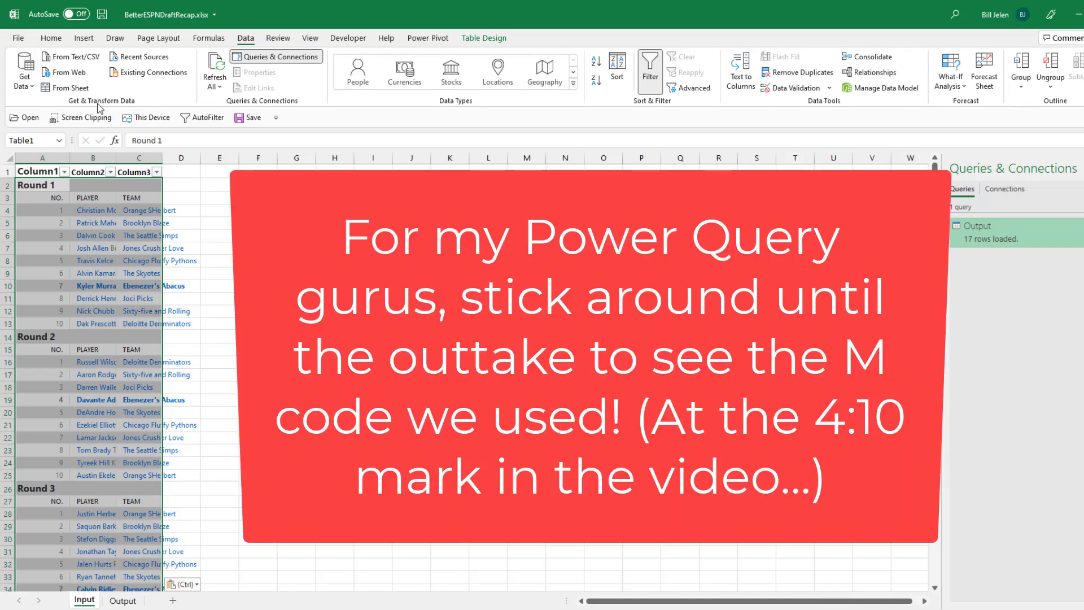
pyautogui.moveTo(123, 247)
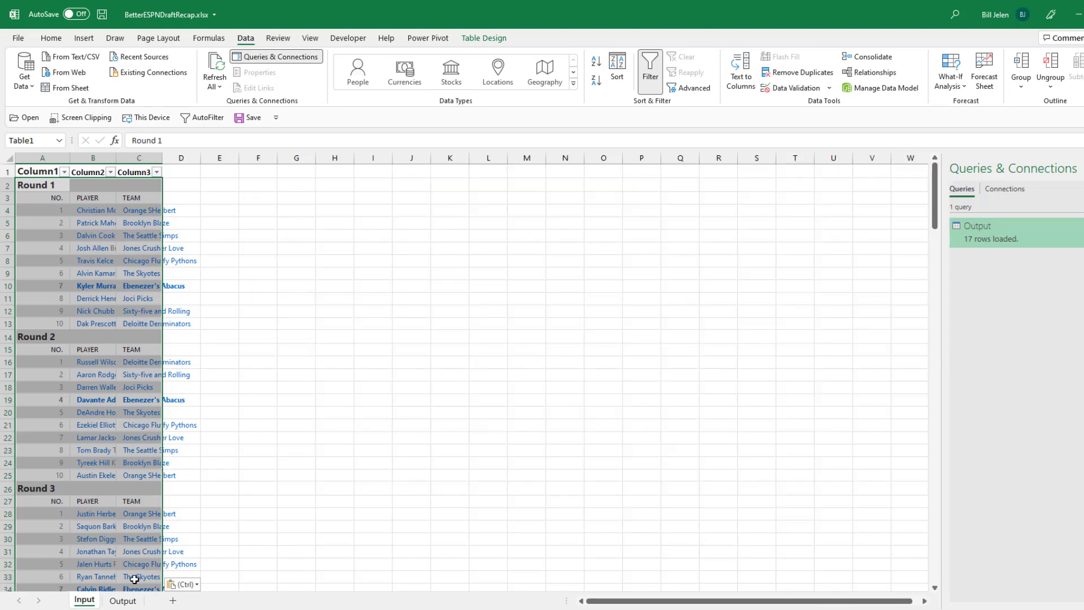
# View the 17-round team grid on Output, then return to the Input sheet
pyautogui.click(123, 600)
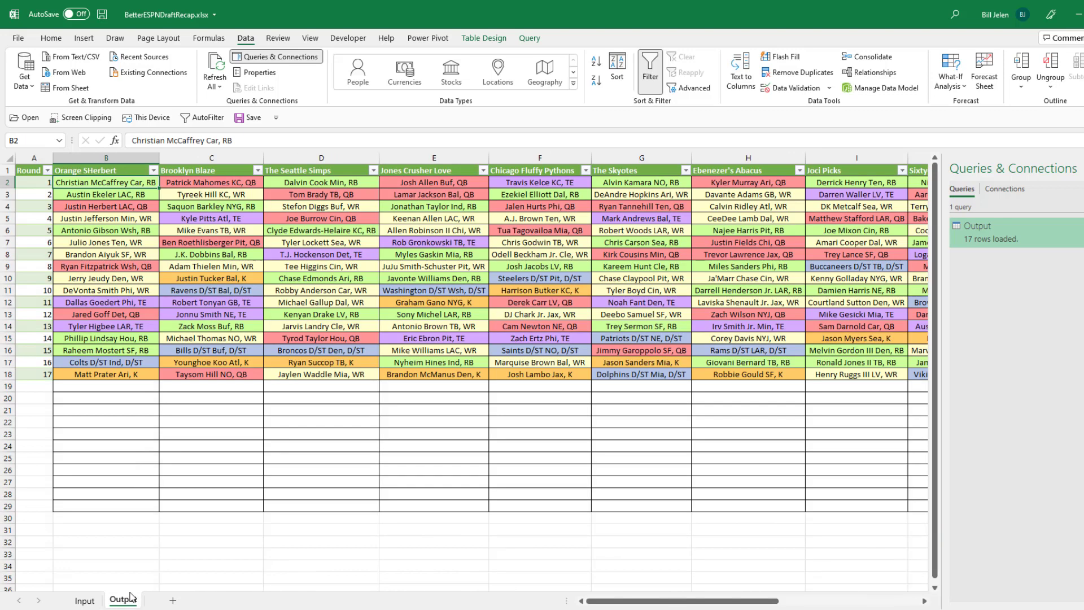
pyautogui.moveTo(287, 110)
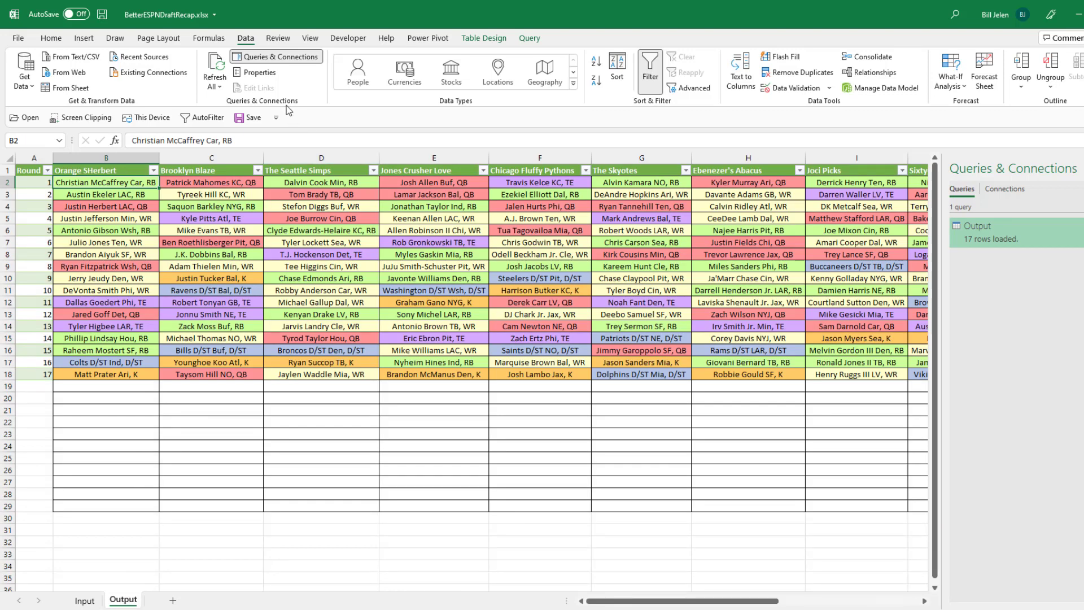
pyautogui.moveTo(247, 81)
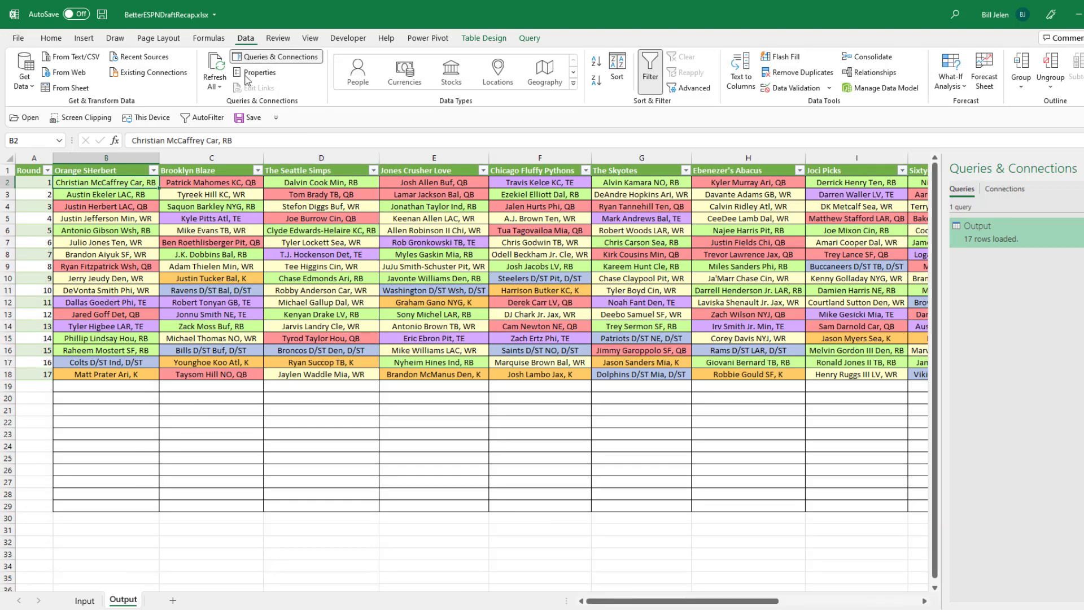
pyautogui.click(215, 69)
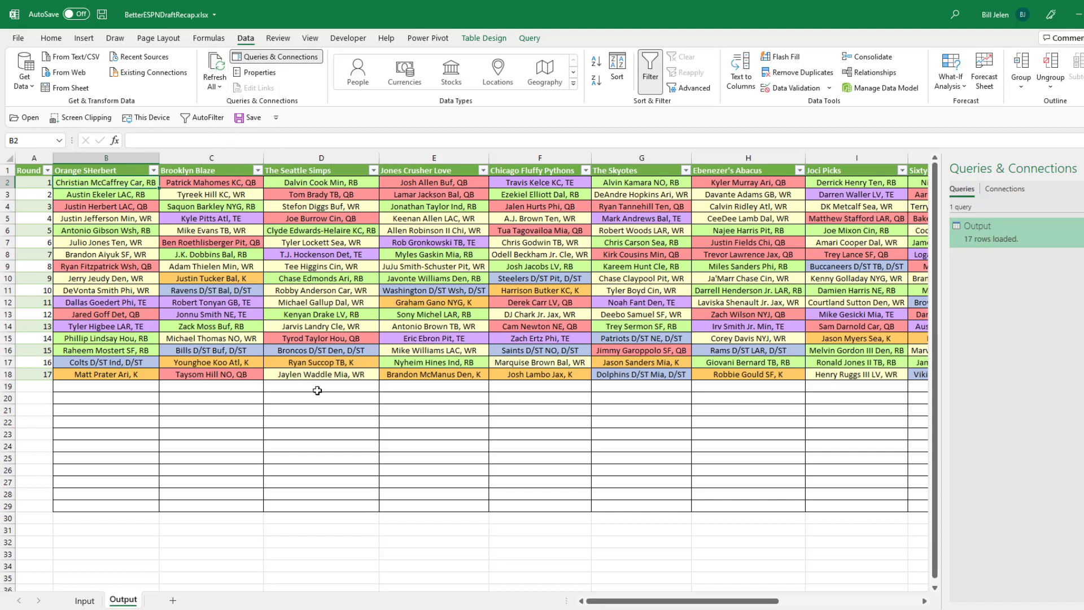
pyautogui.moveTo(454, 391)
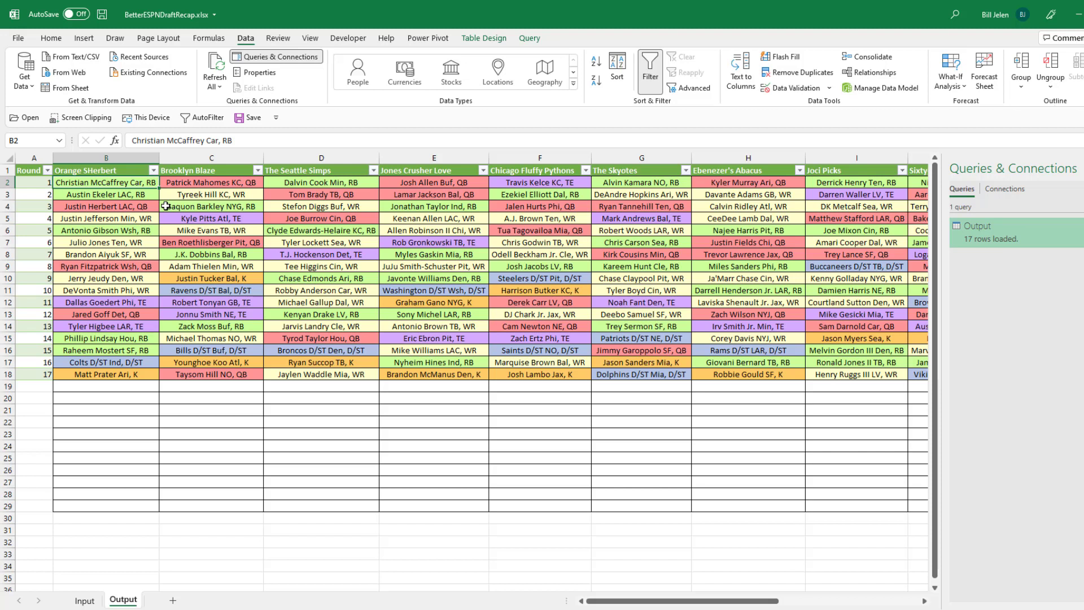
pyautogui.click(84, 600)
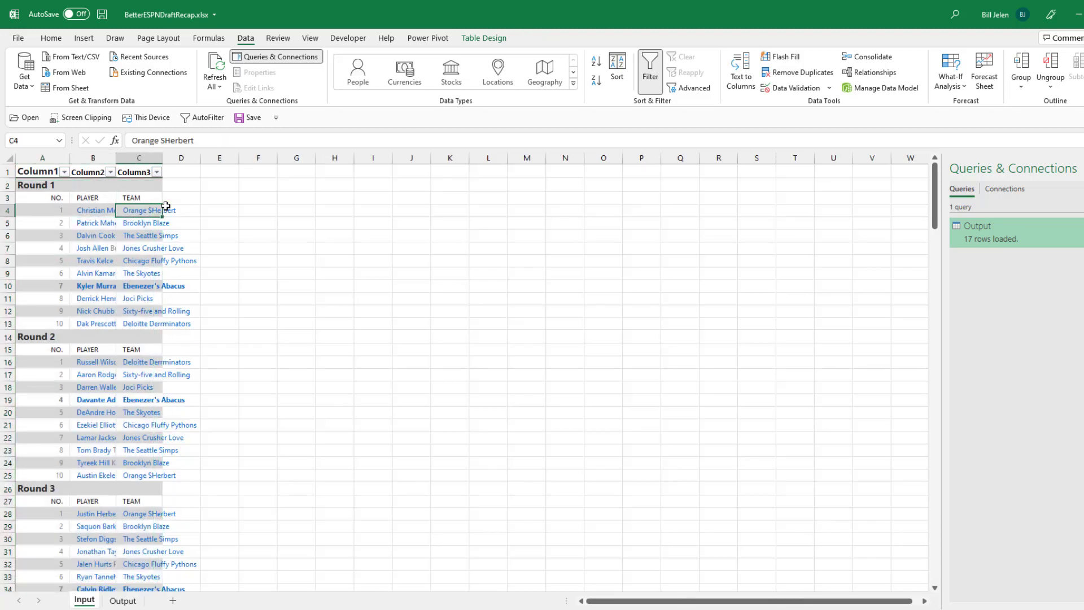
# Check Round 2's first team and player in C16 and B16, then return to Output
pyautogui.click(138, 362)
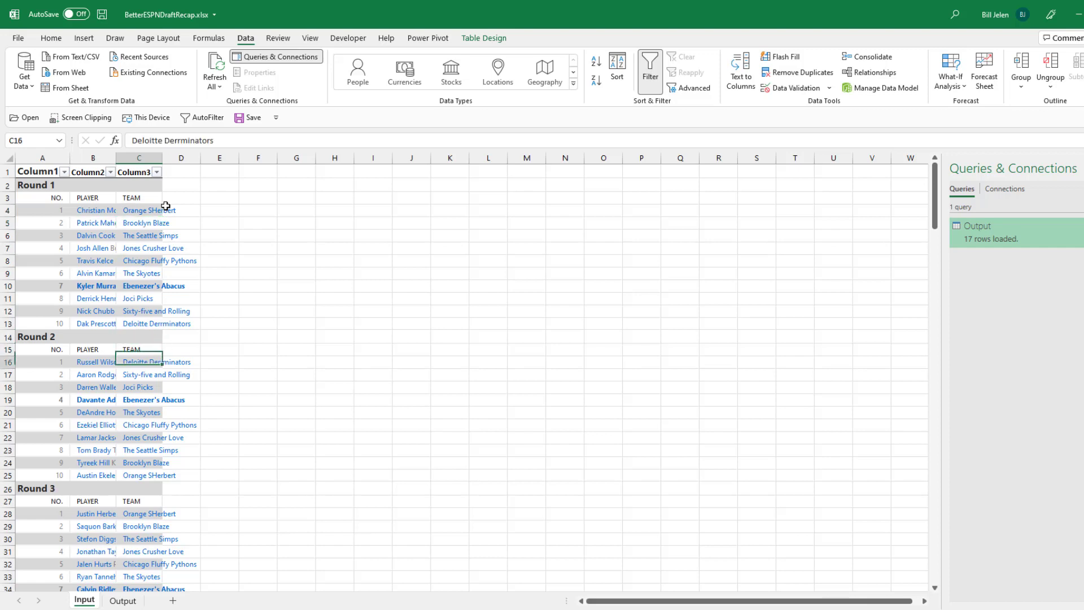
pyautogui.click(96, 361)
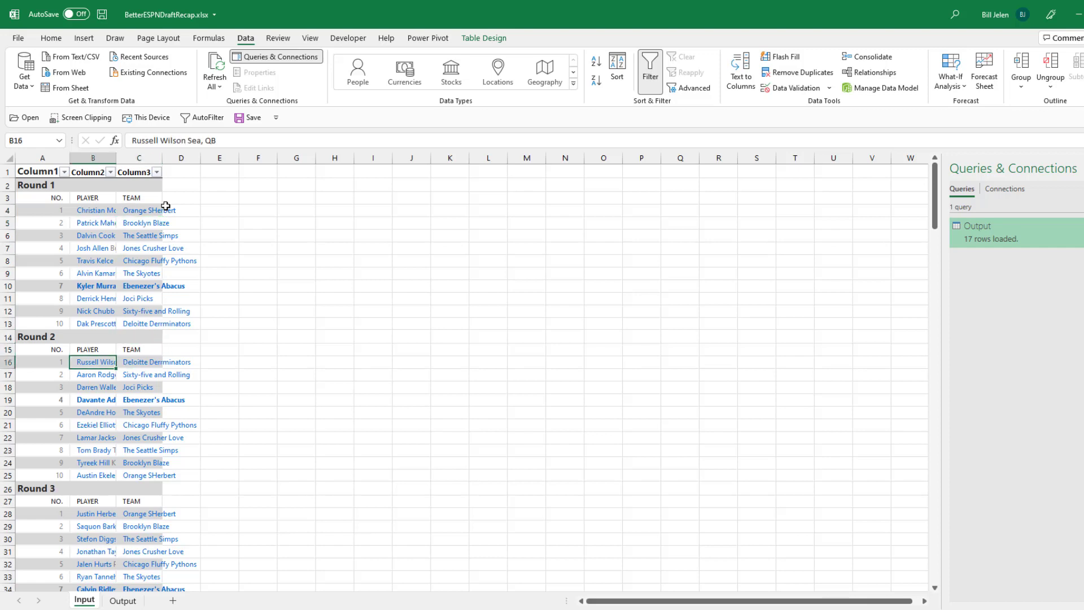
pyautogui.click(124, 600)
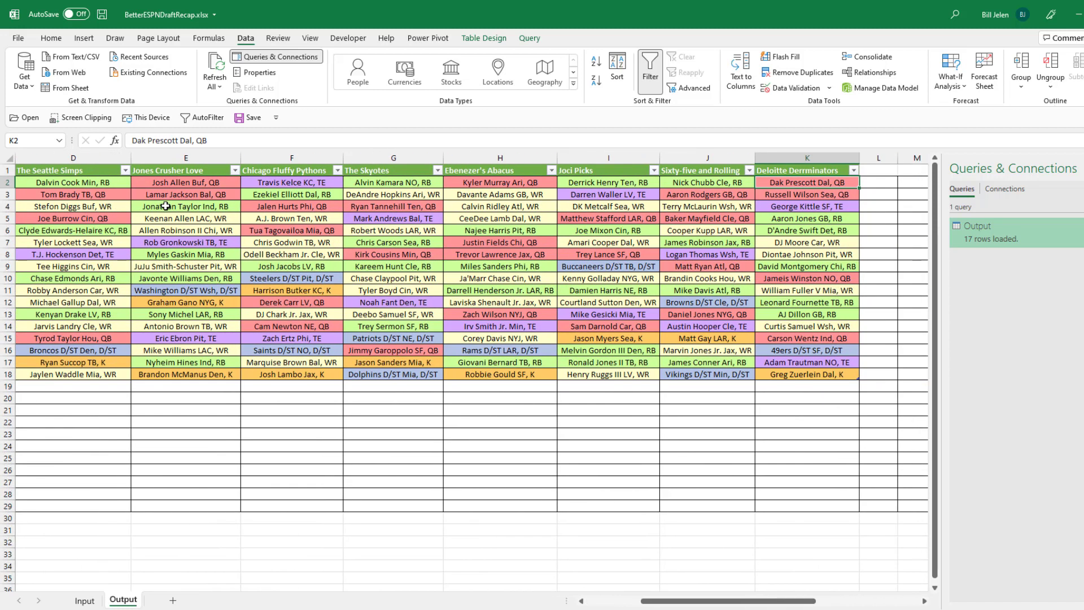
# Select a grid cell and show the Home formatting commands
pyautogui.click(807, 194)
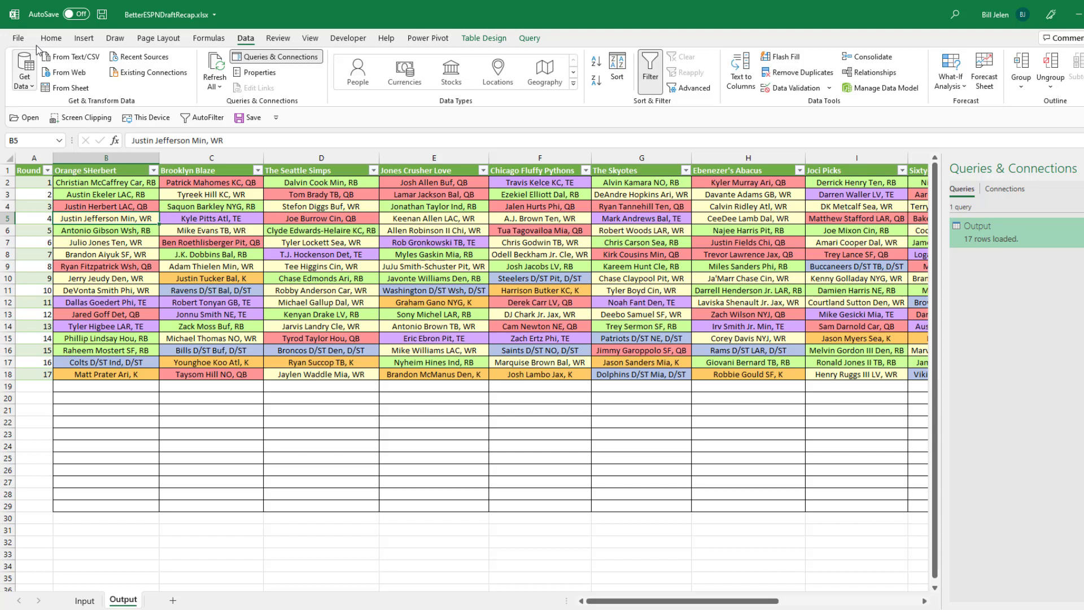
pyautogui.click(50, 38)
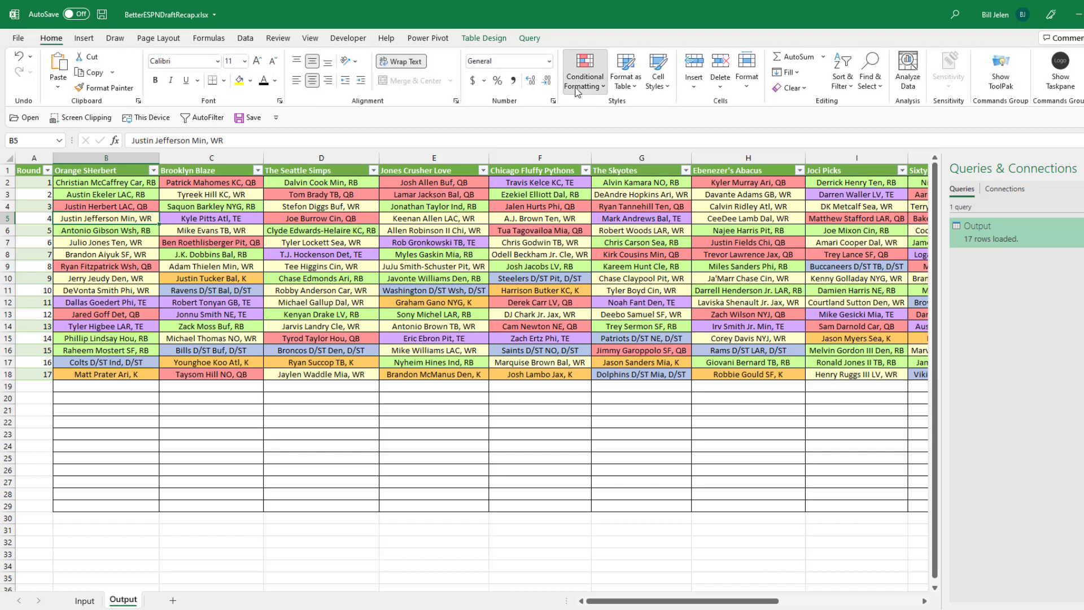
pyautogui.click(583, 72)
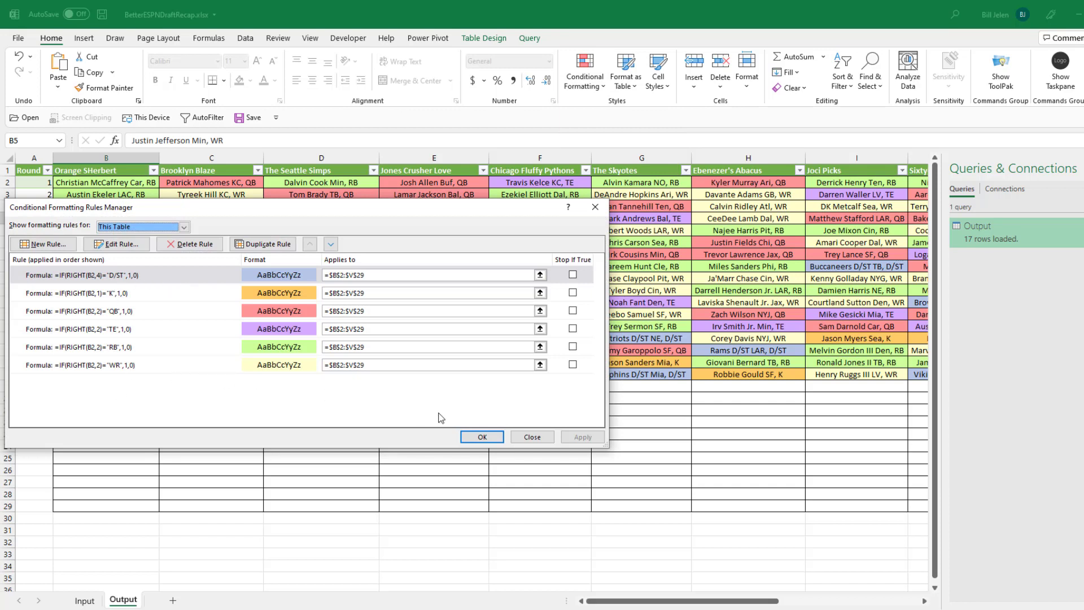
pyautogui.click(482, 437)
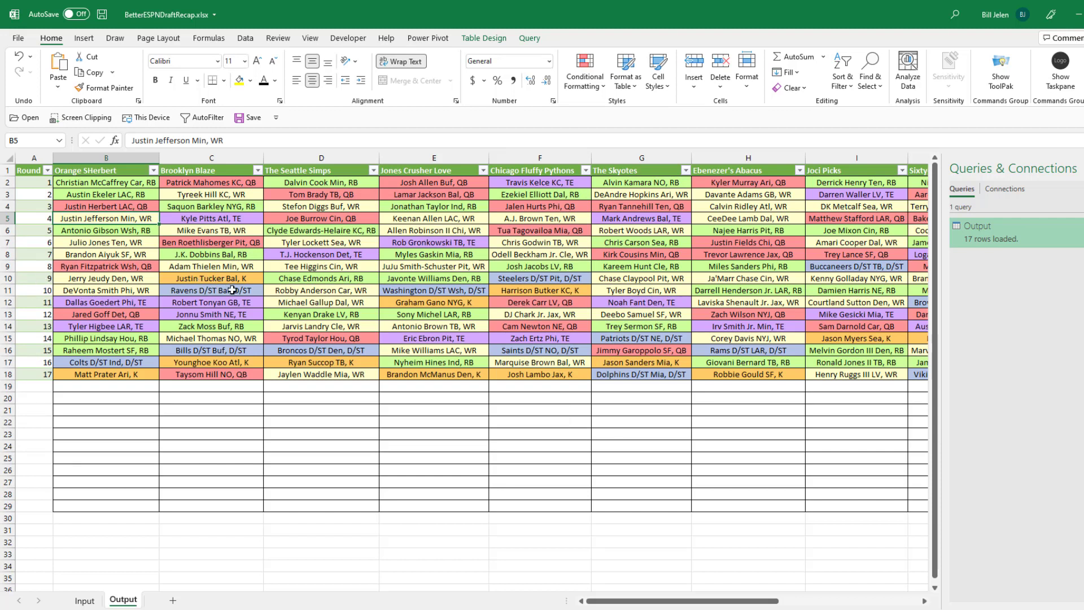
pyautogui.click(105, 182)
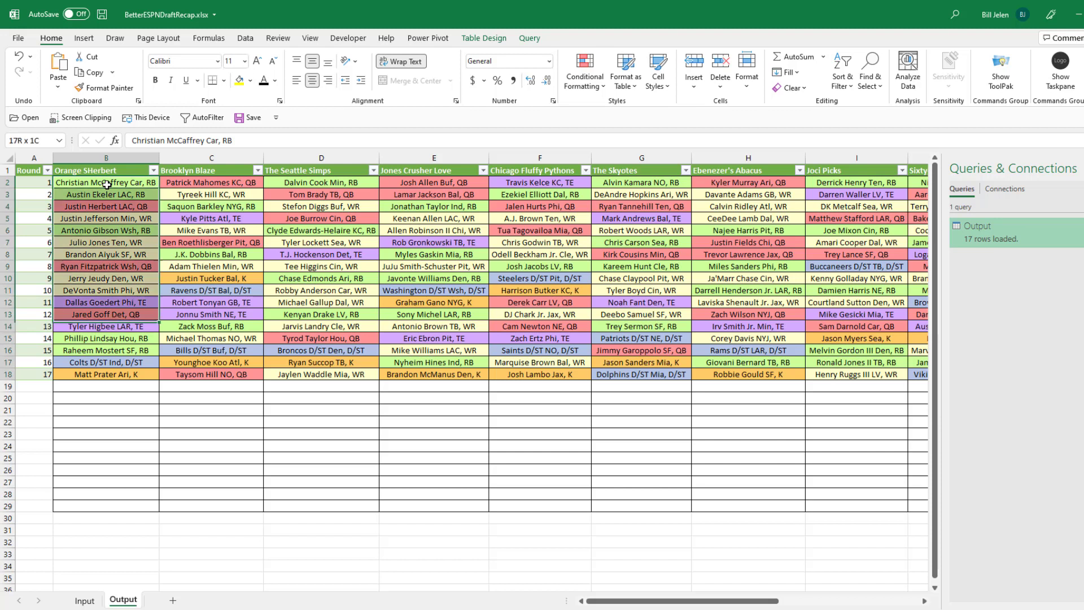
# Set the team columns B:K to a column width of 16
pyautogui.hscroll(3)
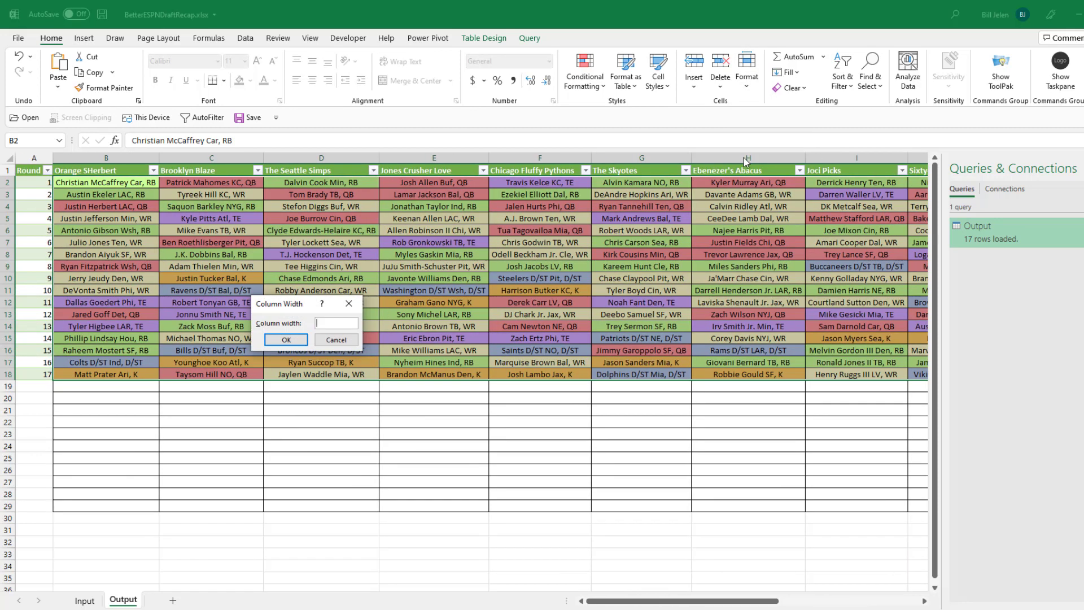
pyautogui.write('16')
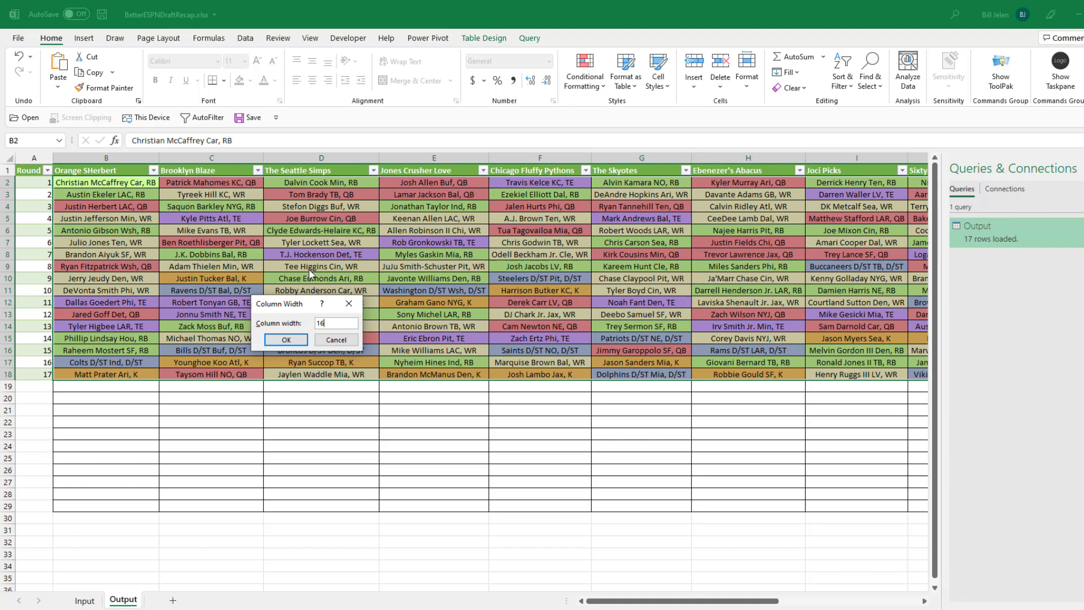
pyautogui.click(285, 339)
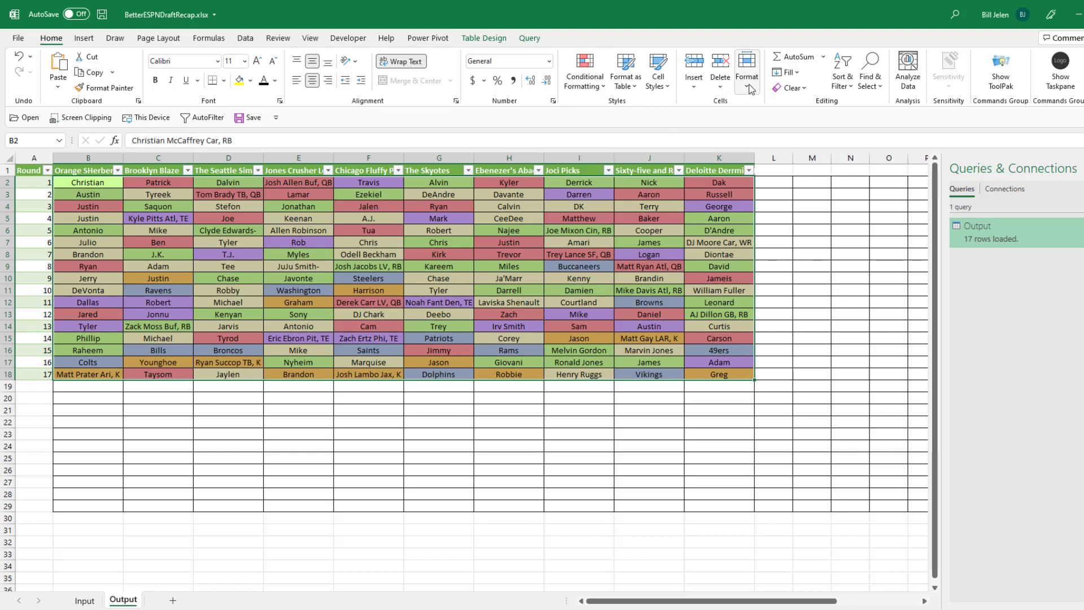
pyautogui.moveTo(782, 145)
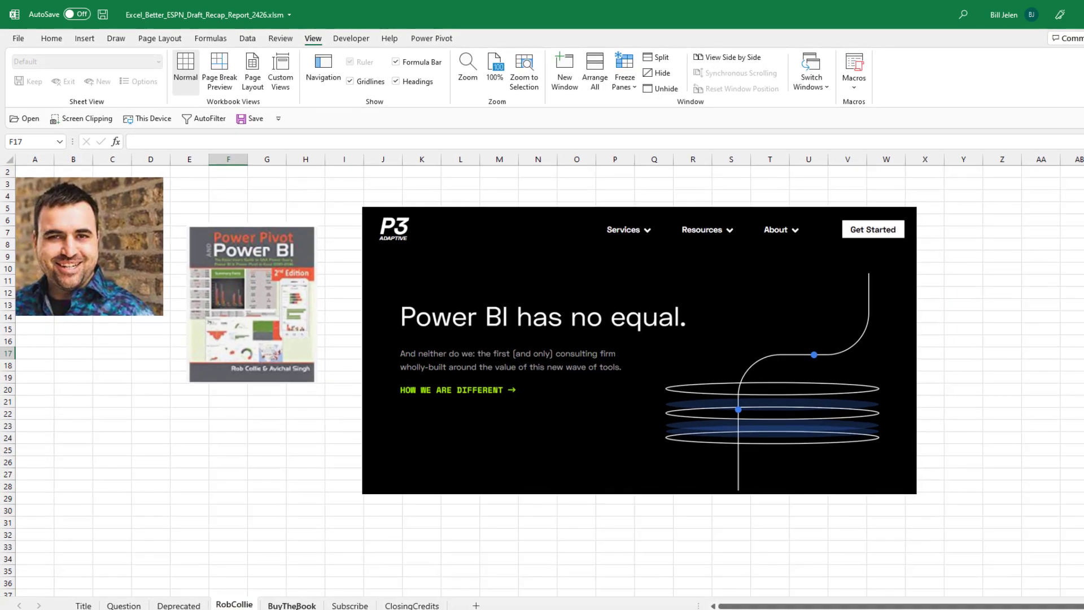
# Visit the Subscribe and ClosingCredits sheets
pyautogui.click(351, 606)
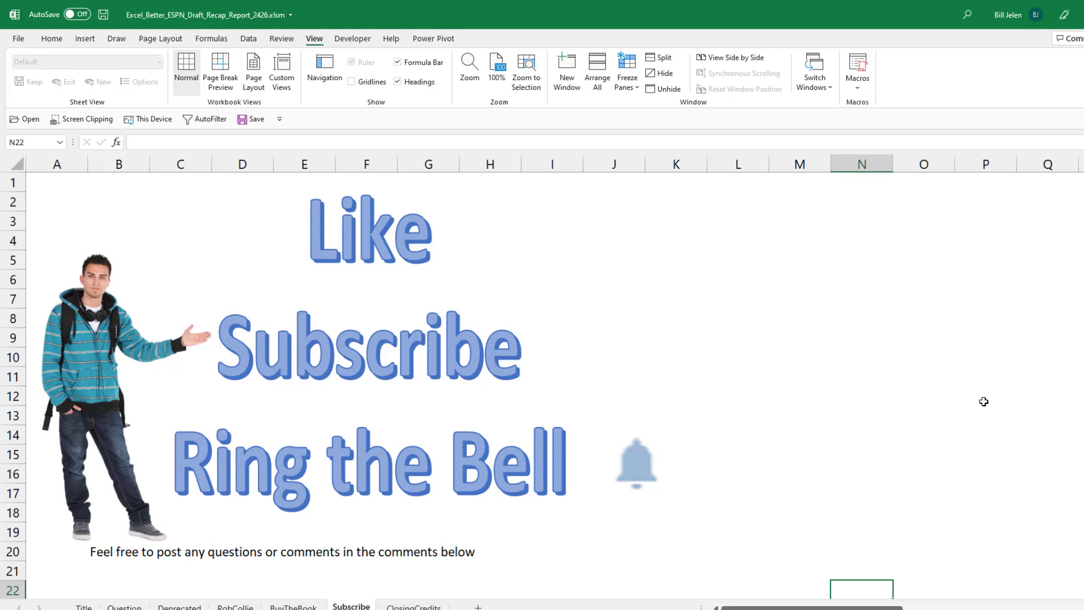
pyautogui.moveTo(969, 409)
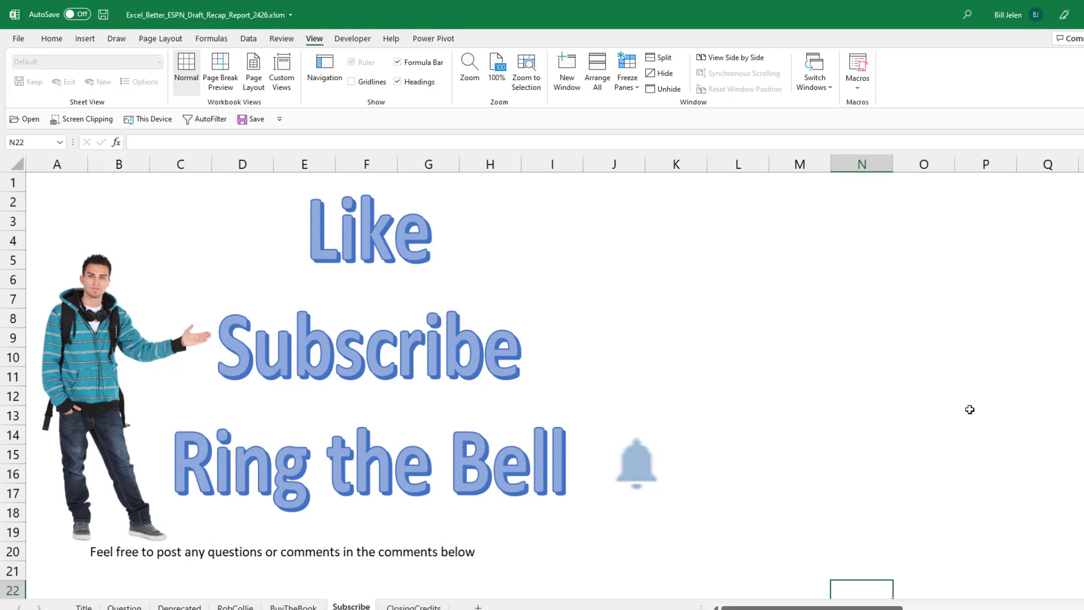
pyautogui.click(413, 607)
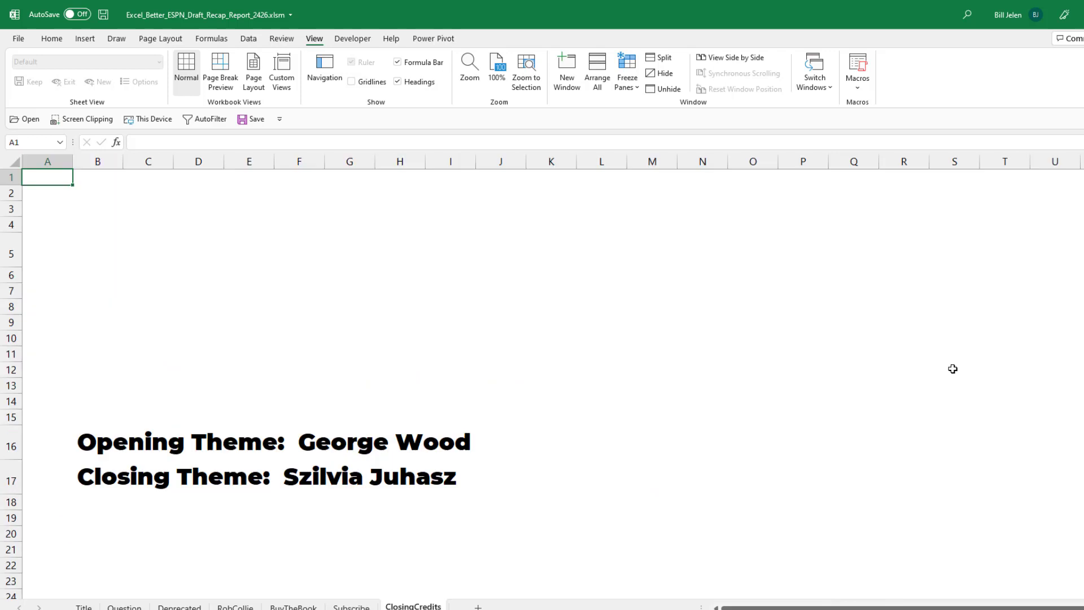
pyautogui.moveTo(1009, 360)
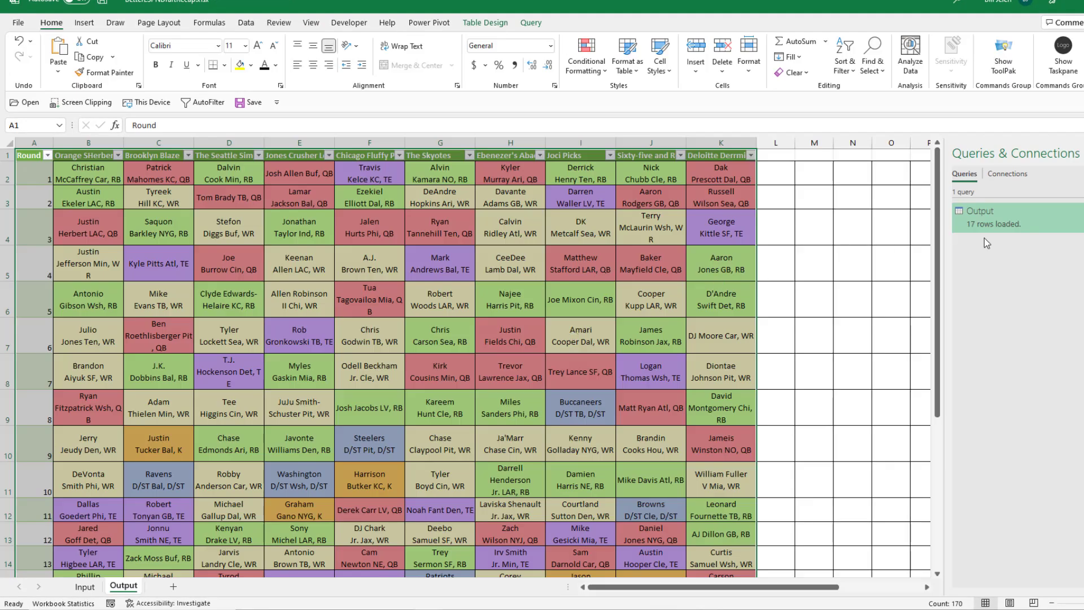
# Edit the Output query from Queries & Connections and show the editor's View ribbon
pyautogui.rightClick(980, 210)
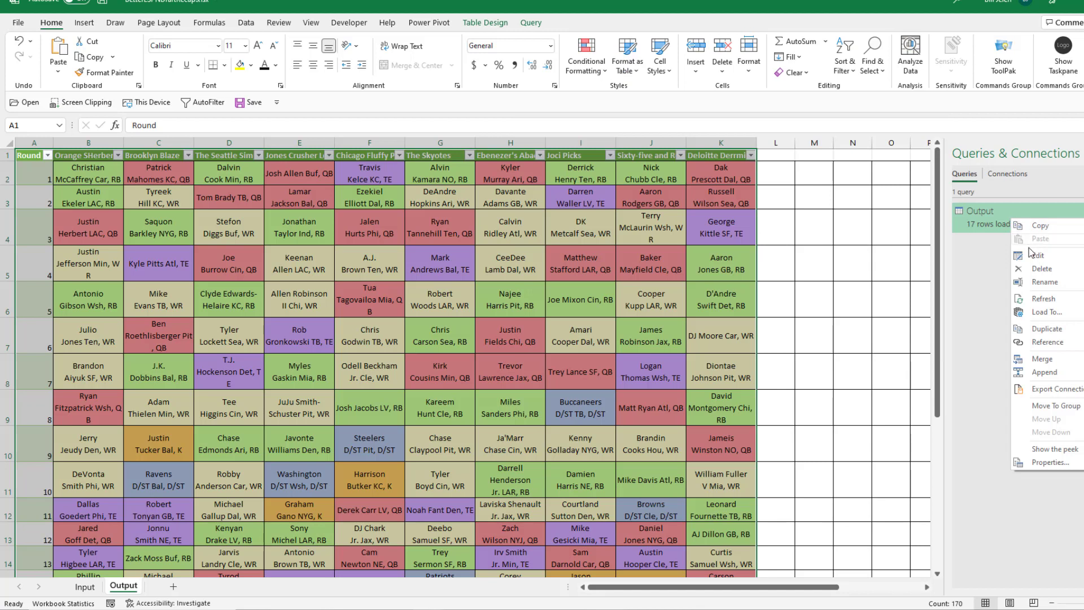
pyautogui.click(1037, 255)
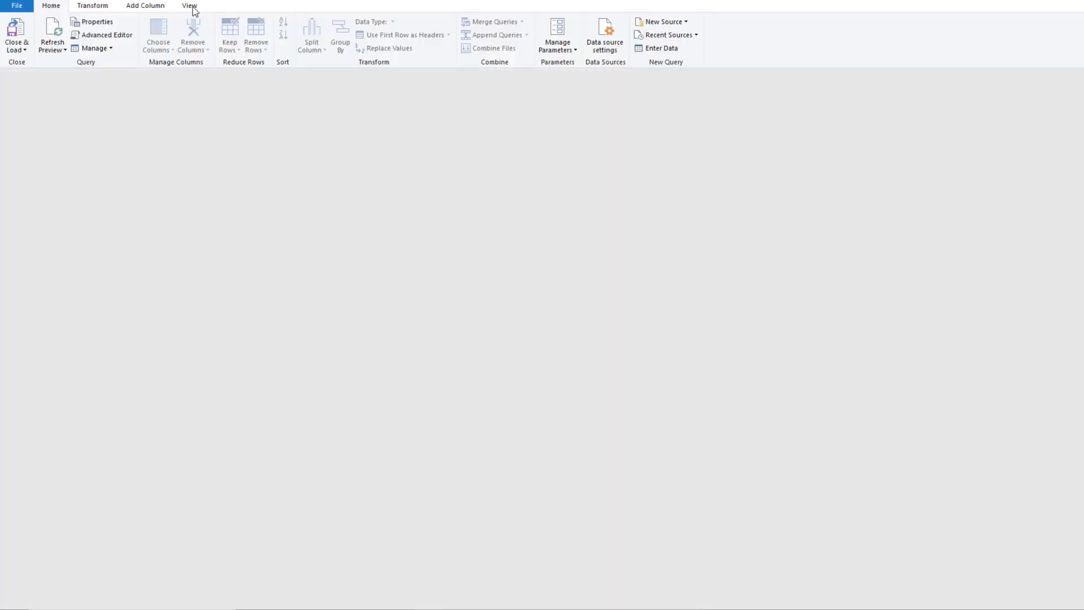
pyautogui.click(189, 6)
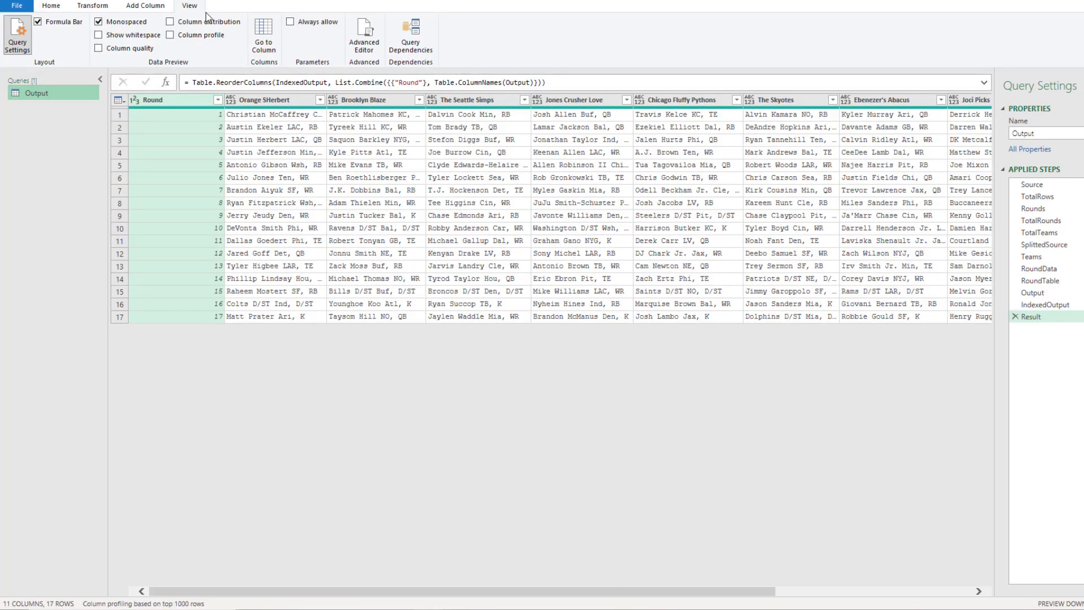
# Show the Output query's full M code in the Advanced Editor and scroll through it
pyautogui.click(363, 35)
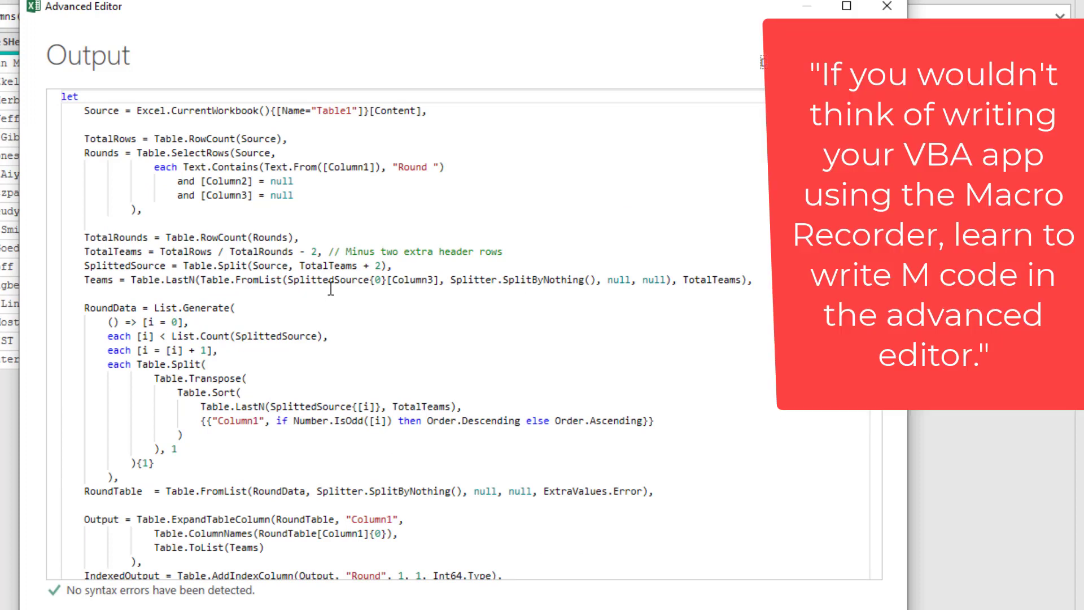
pyautogui.moveTo(360, 286)
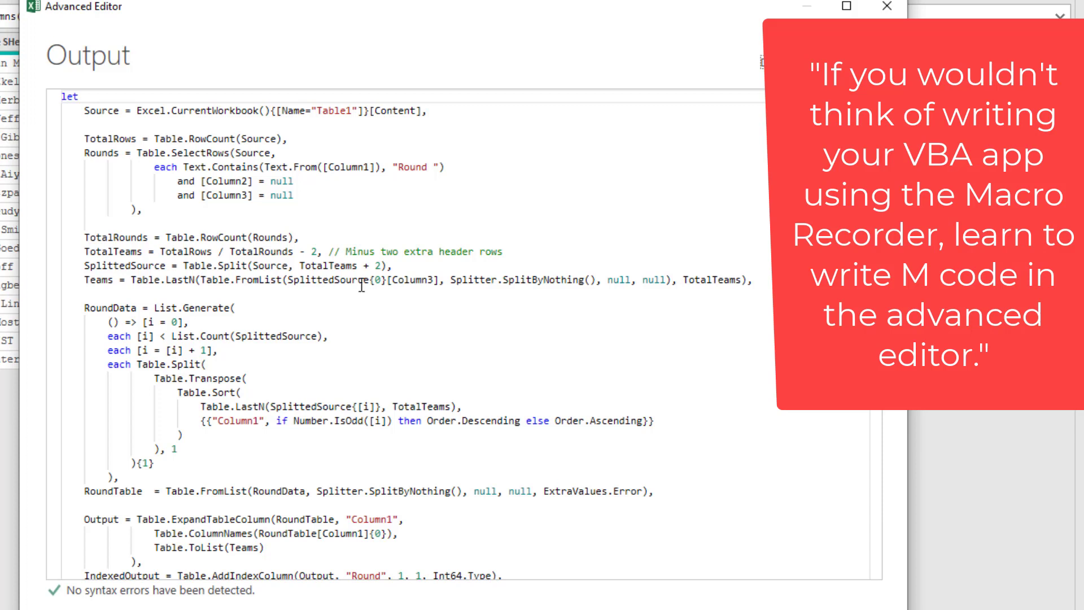
pyautogui.scroll(-3)
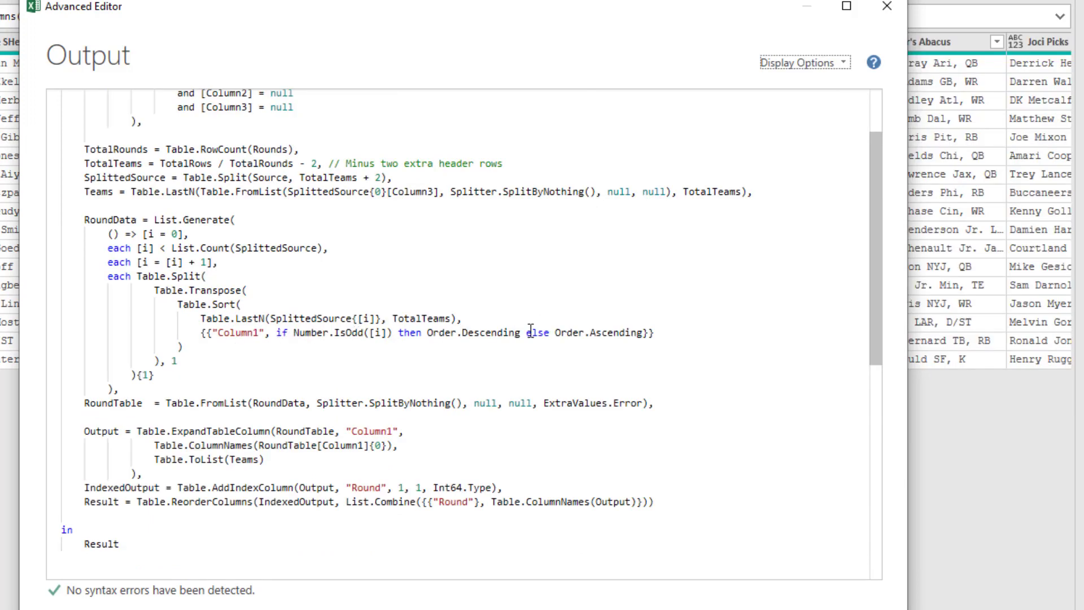
pyautogui.moveTo(691, 335)
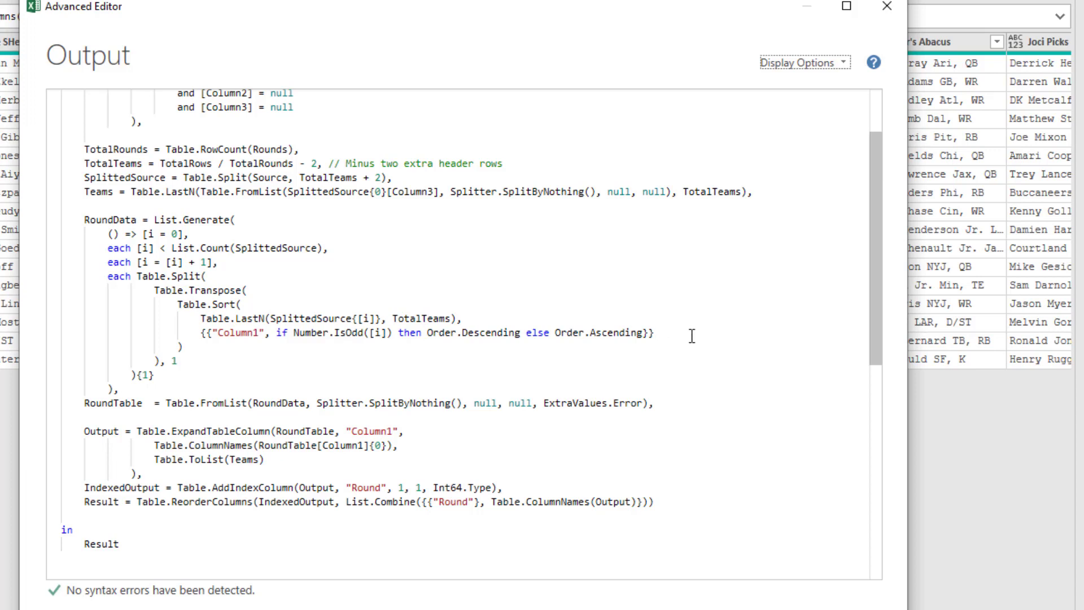